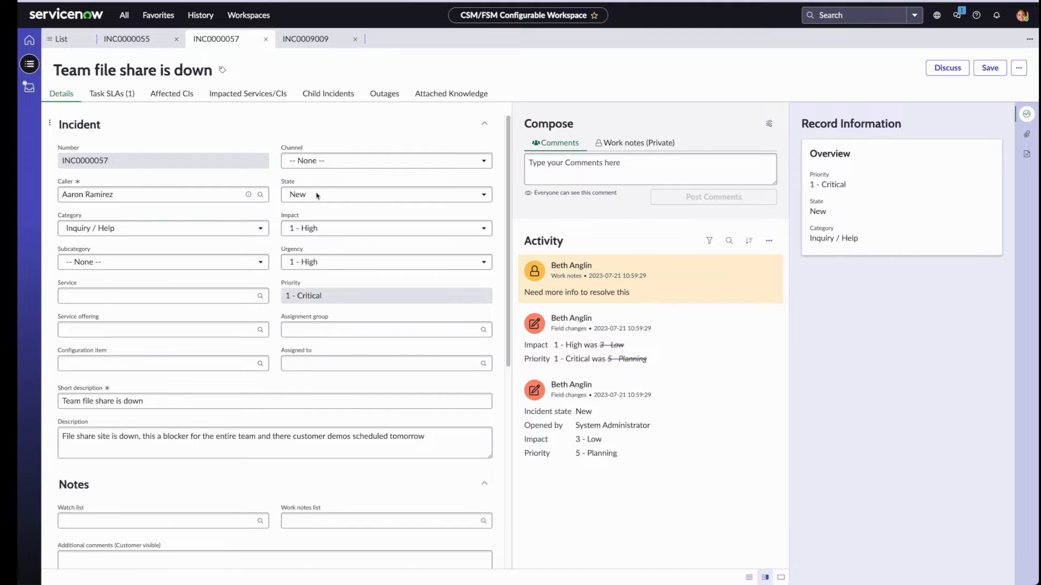
{"action": "mouse_move", "coordinate": [308, 129]}
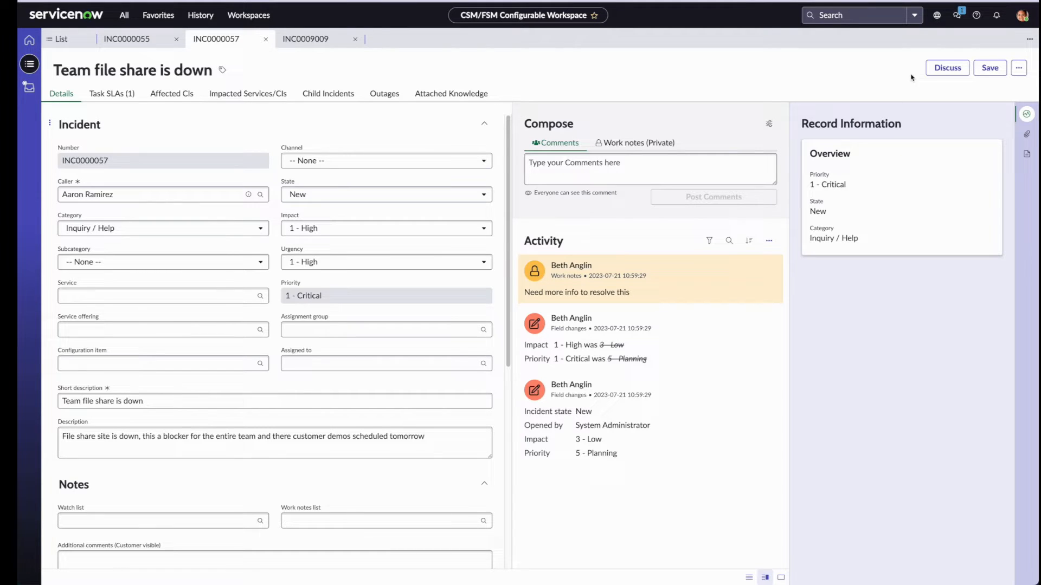
{"action": "mouse_move", "coordinate": [922, 81]}
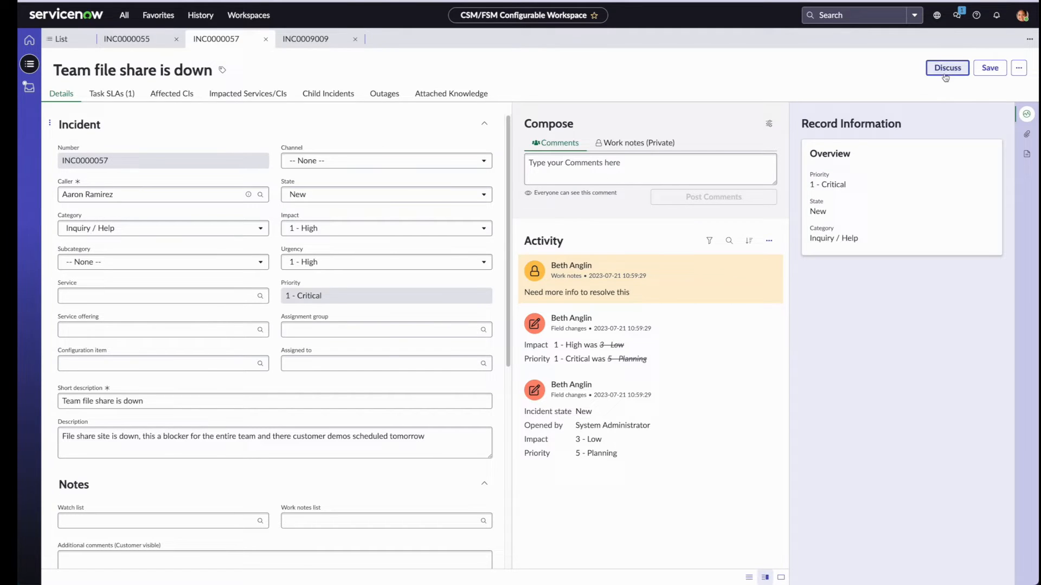
{"action": "left_click", "coordinate": [946, 67]}
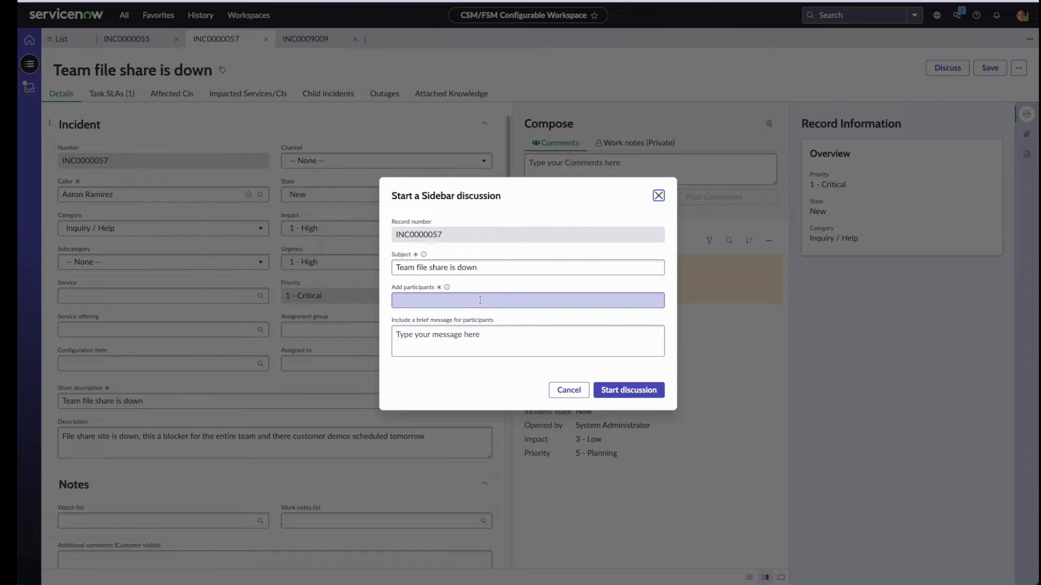
{"action": "left_click", "coordinate": [627, 389]}
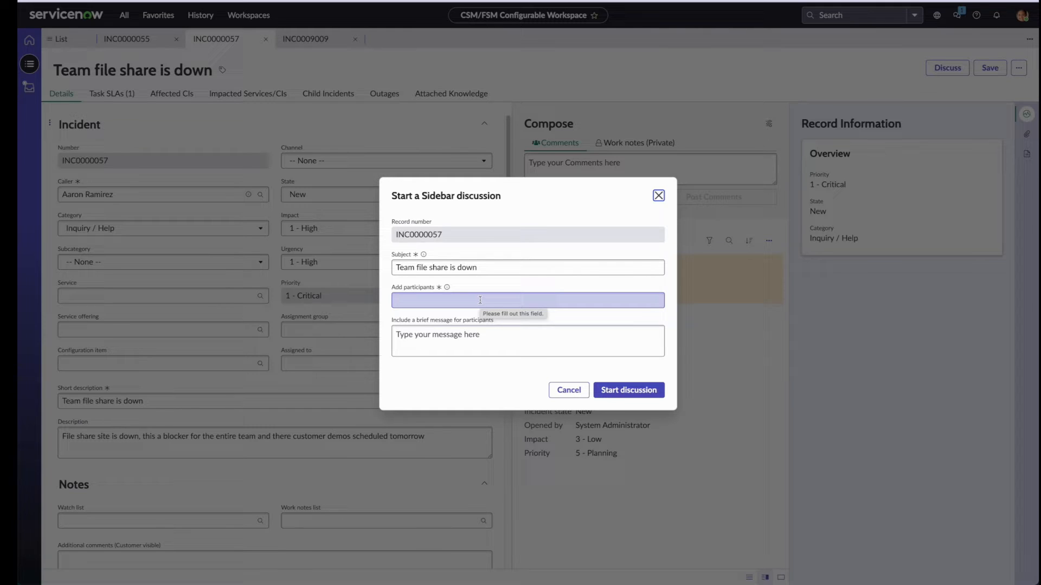
{"action": "left_click", "coordinate": [527, 268]}
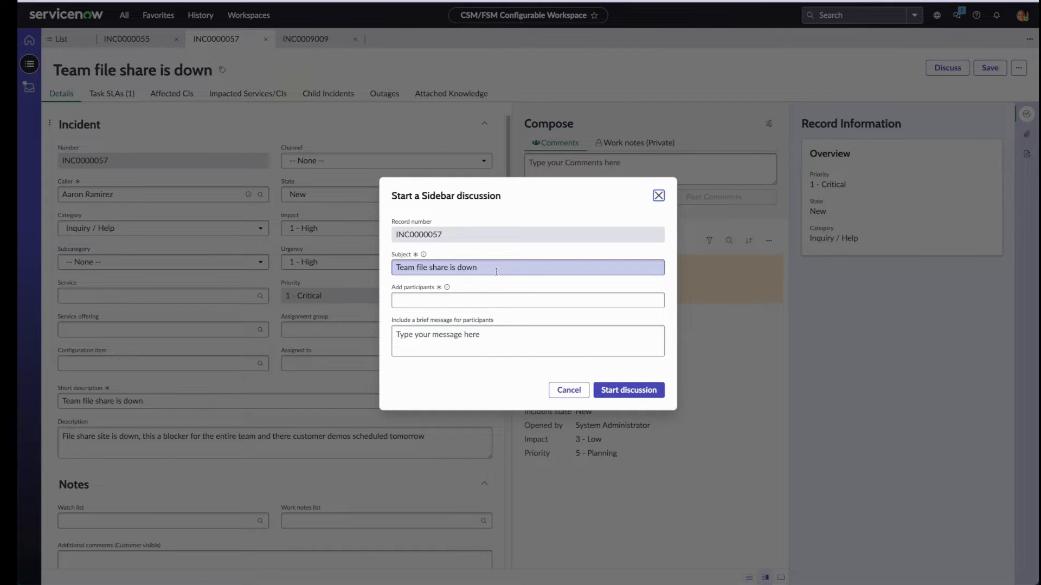
{"action": "mouse_move", "coordinate": [531, 256]}
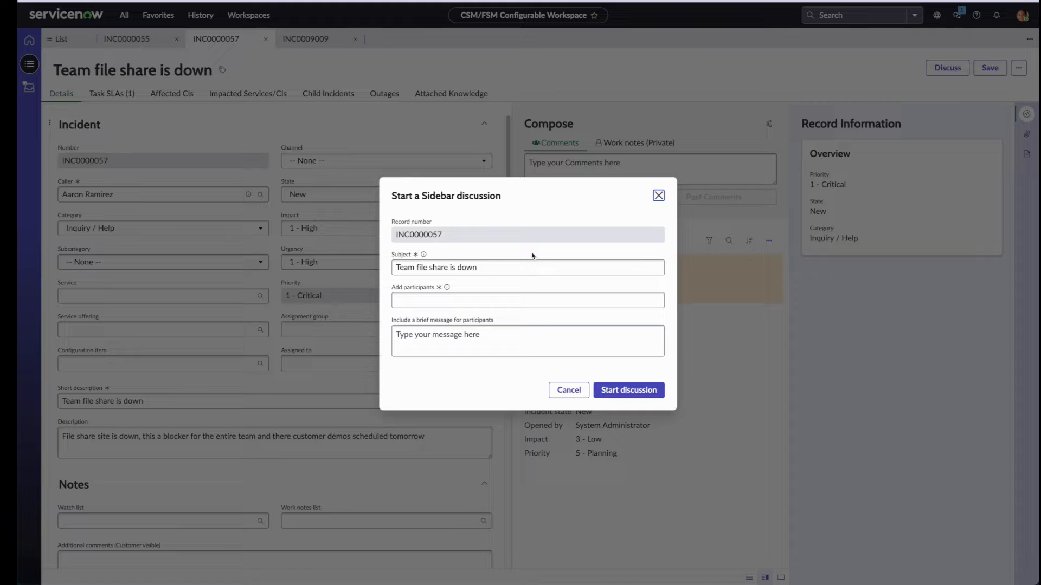
{"action": "mouse_move", "coordinate": [472, 250]}
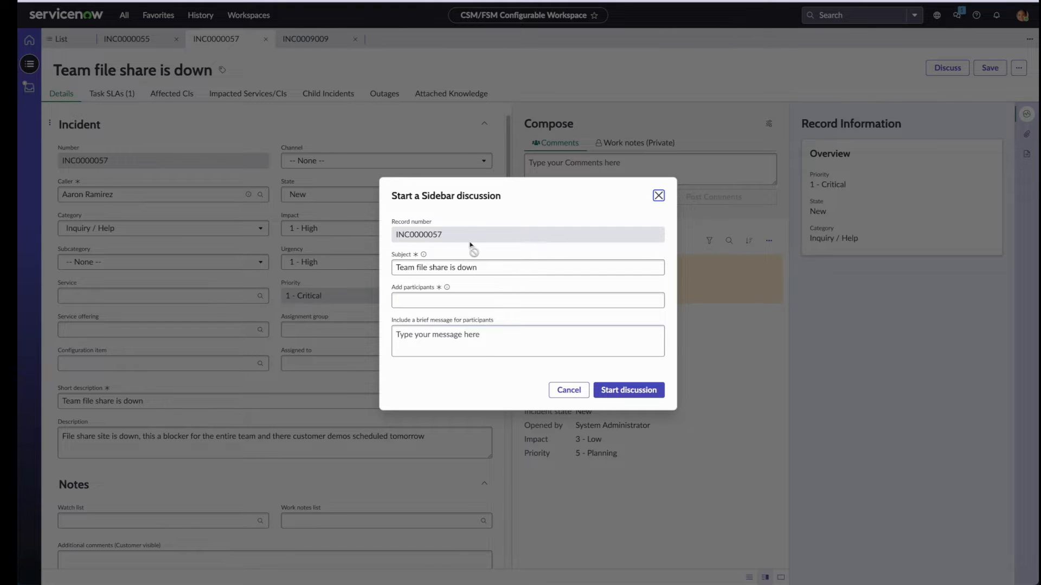
{"action": "mouse_move", "coordinate": [442, 246]}
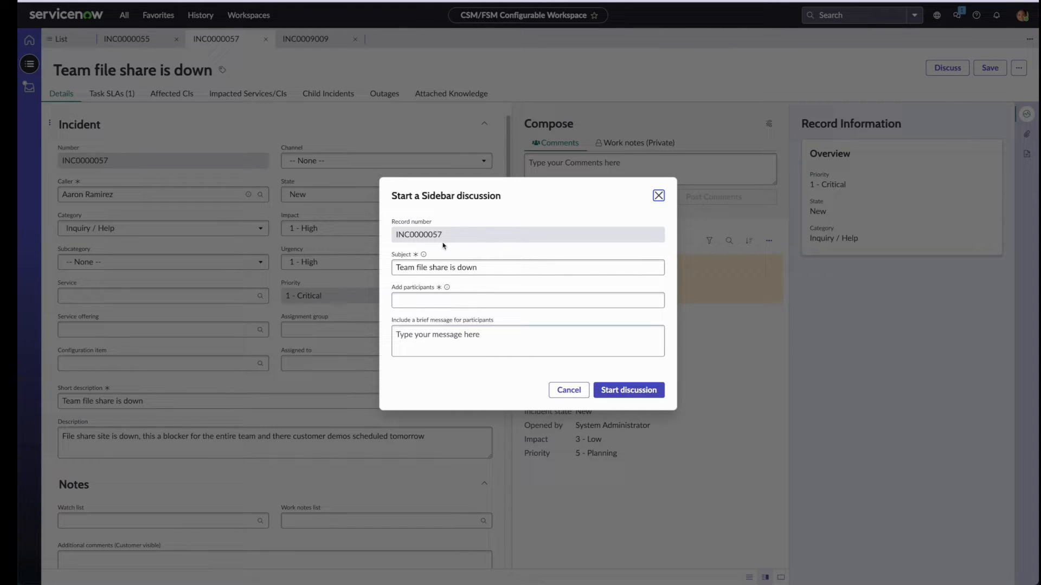
{"action": "left_click", "coordinate": [526, 301]}
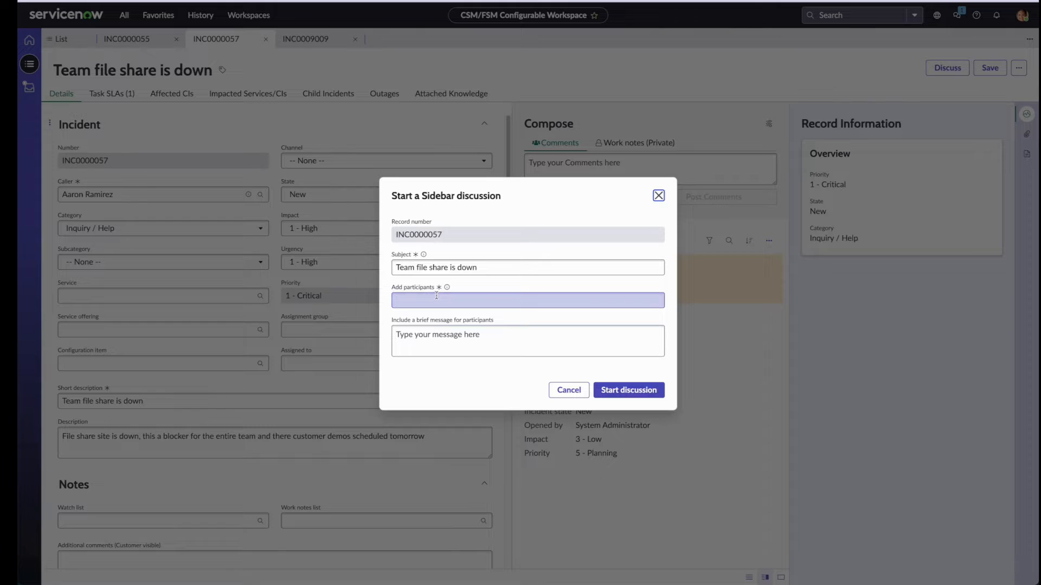
{"action": "left_click", "coordinate": [526, 300]}
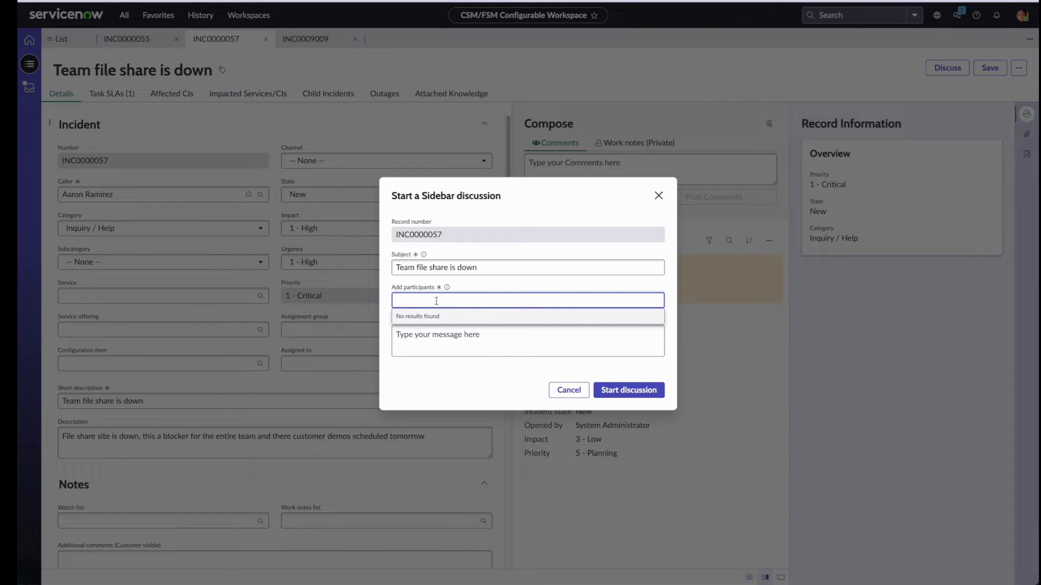
{"action": "type", "text": "aaron Ramirez"}
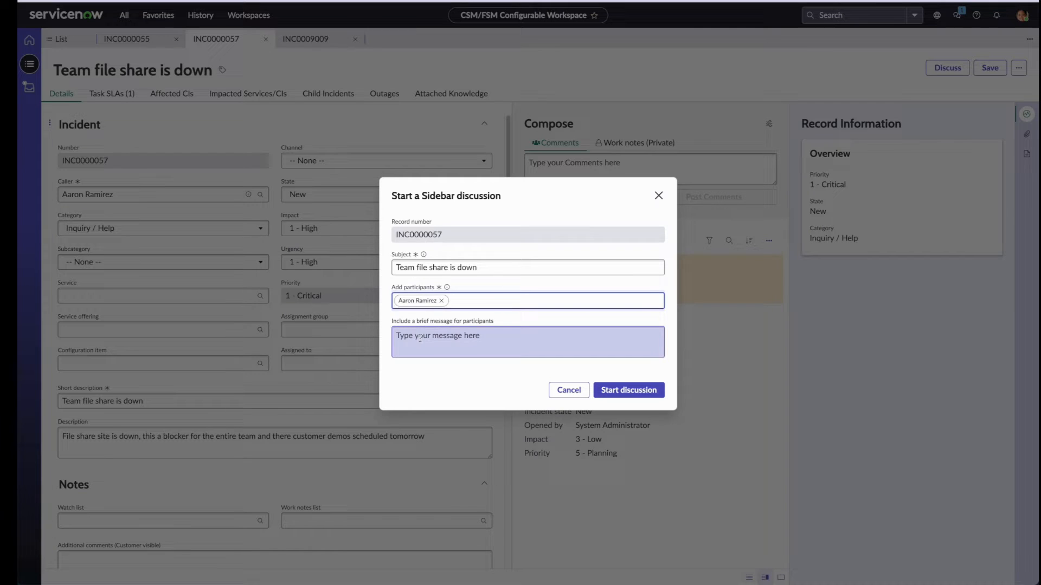
Step: Send the message 'Can you send me a screenshot of what you're seeing at your end?' and start the discussion
{"action": "type", "text": "Can you"}
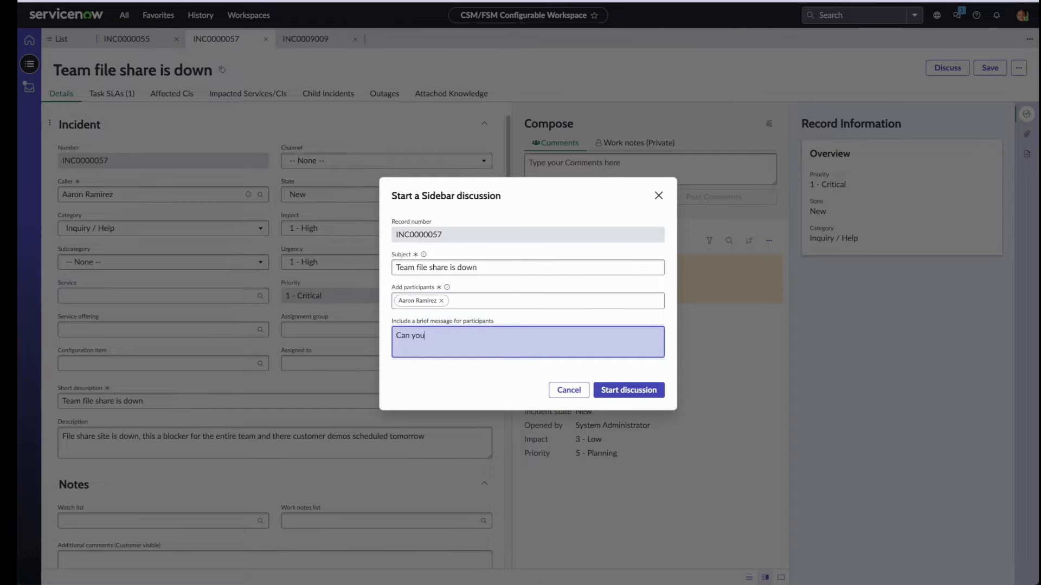
{"action": "type", "text": "send me a scr"}
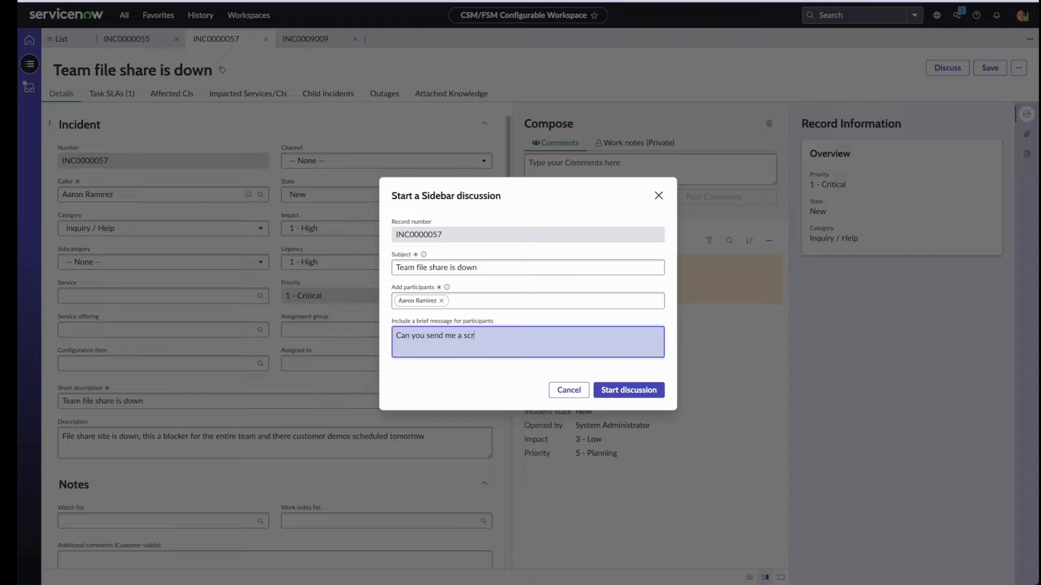
{"action": "type", "text": "eenshot o"}
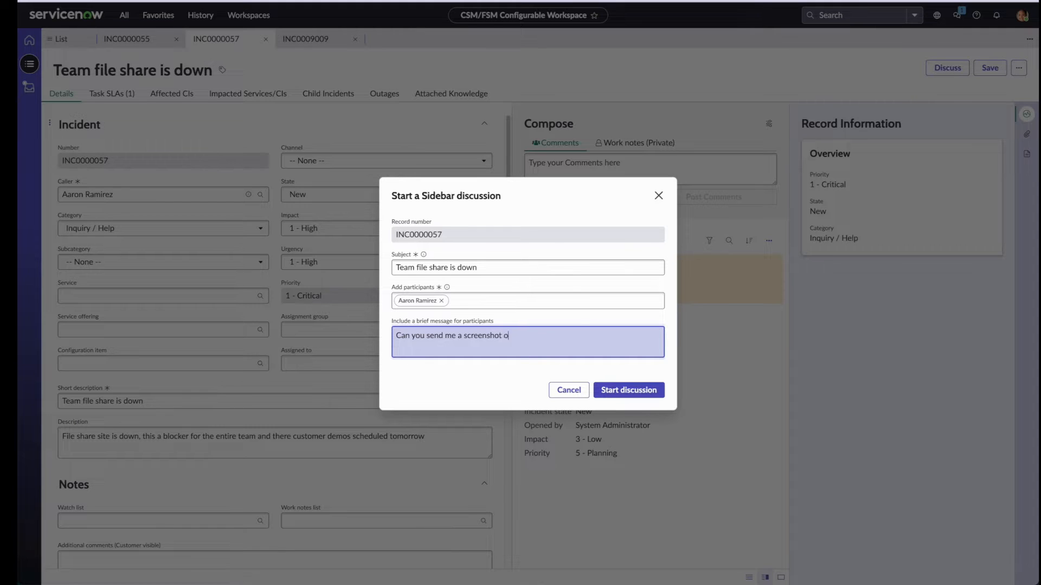
{"action": "type", "text": "f what you're"}
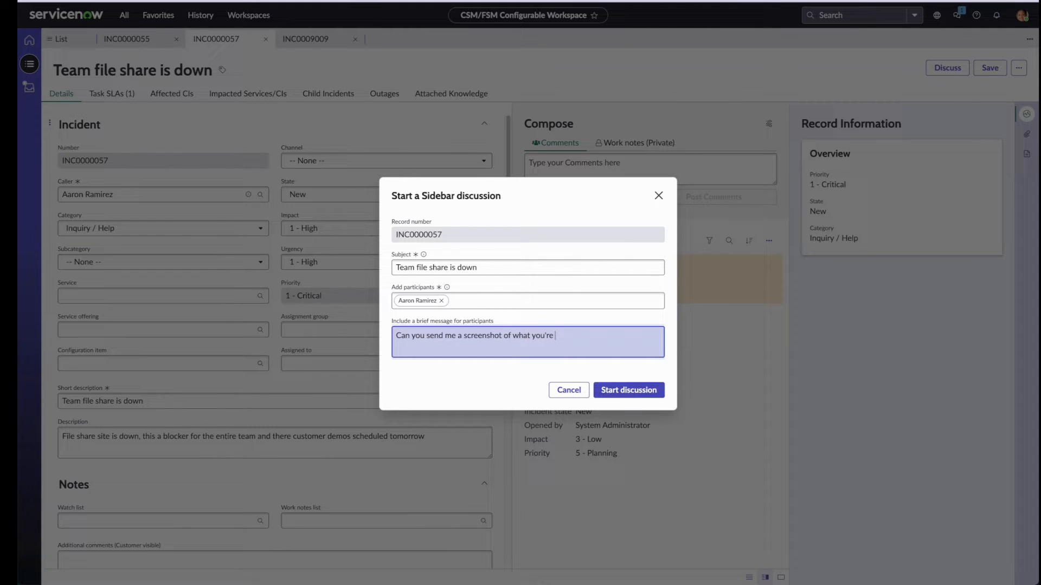
{"action": "type", "text": "seeing at your"}
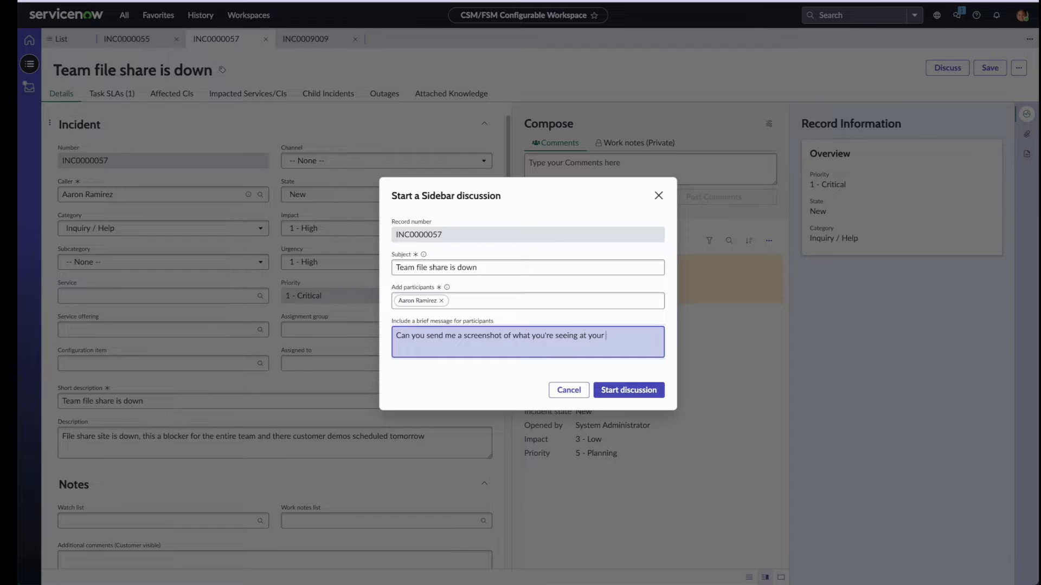
{"action": "type", "text": "end?"}
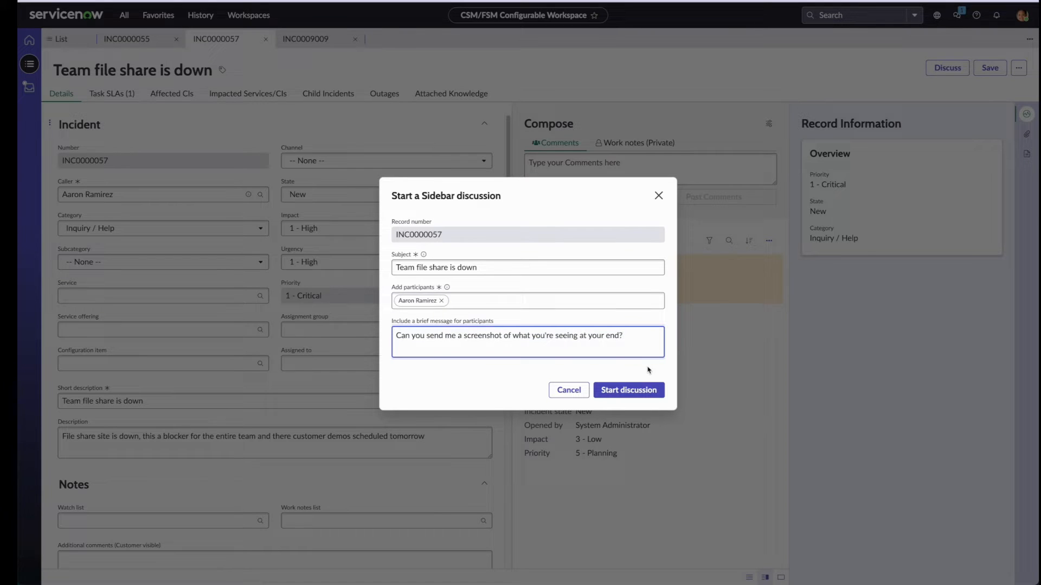
{"action": "left_click", "coordinate": [627, 389]}
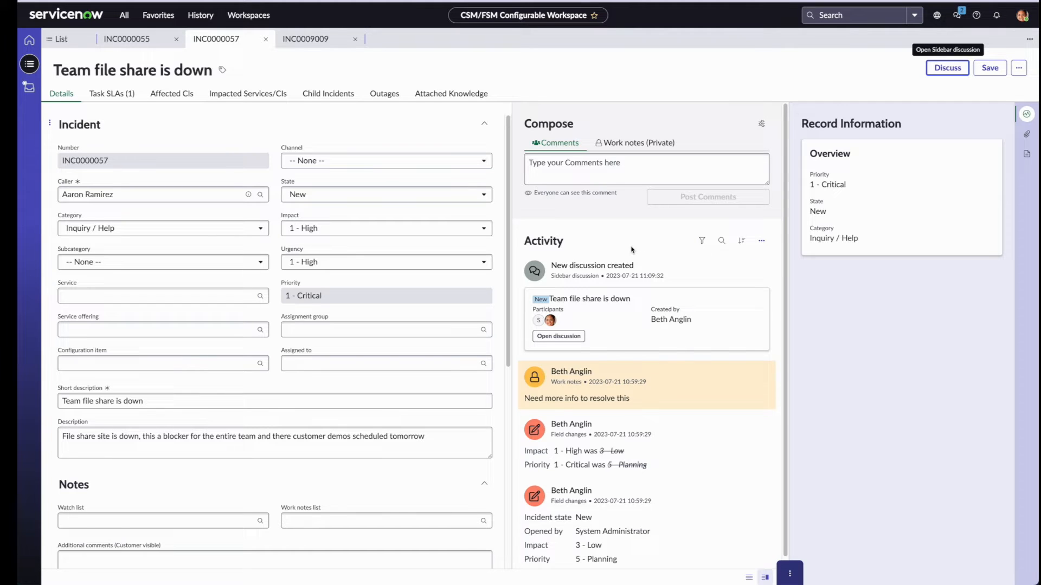
Step: Show the chat panel for the new 'Team file share is down' discussion from the Activity stream
{"action": "left_click", "coordinate": [557, 336]}
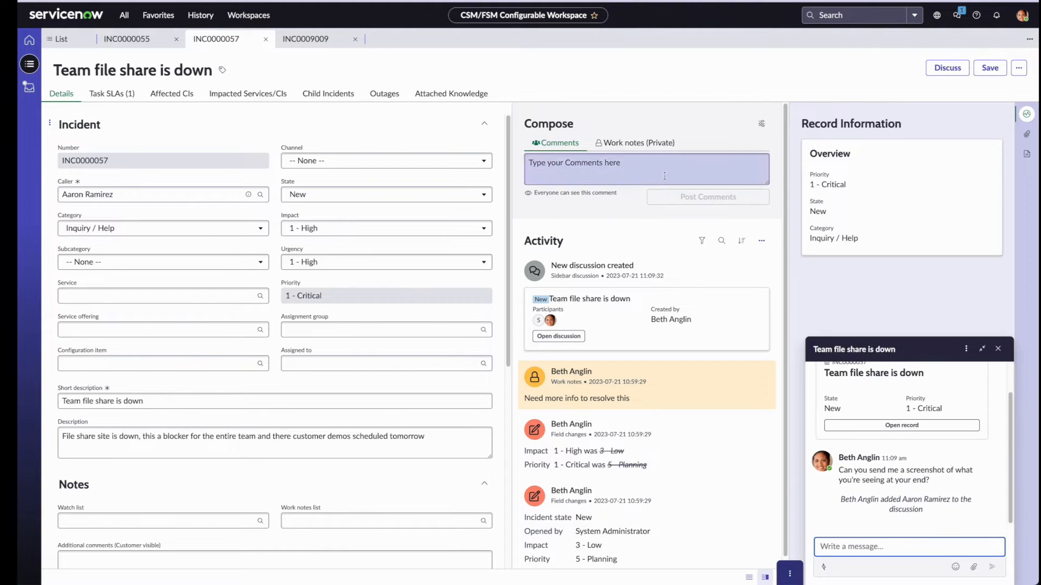
{"action": "mouse_move", "coordinate": [702, 85]}
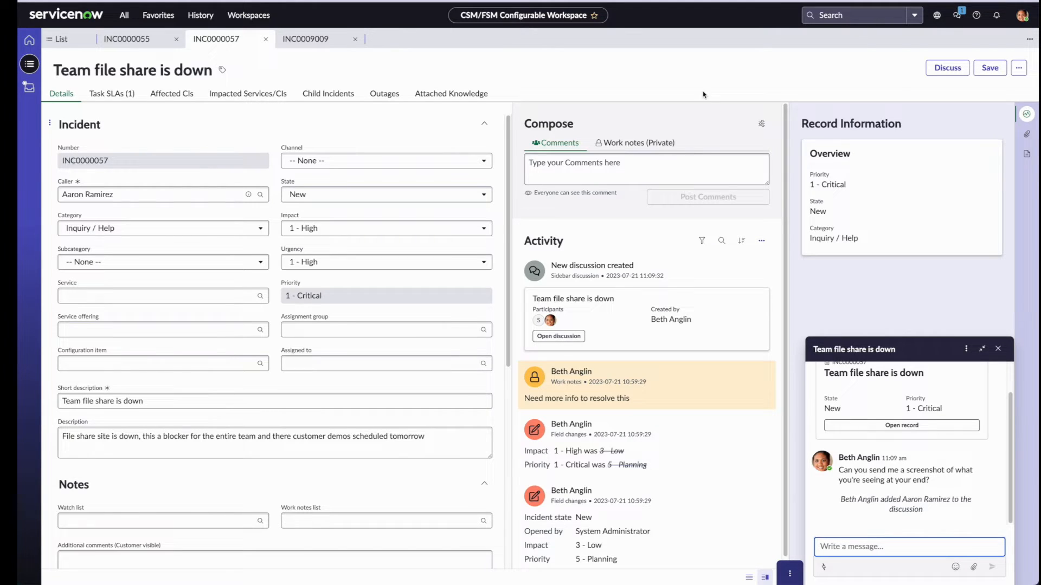
{"action": "mouse_move", "coordinate": [946, 67]}
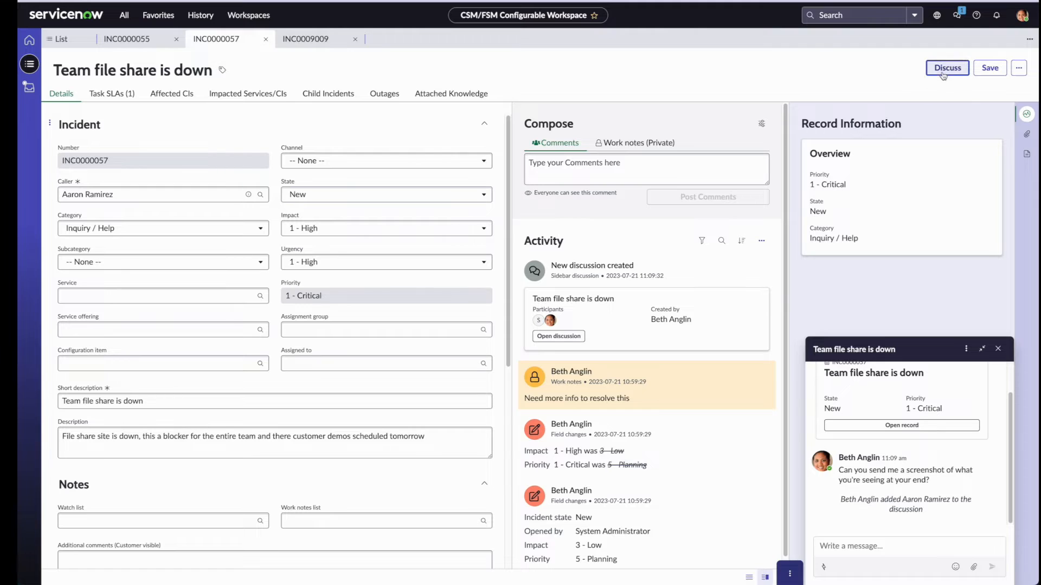
Step: Bring up a second discussion form, subject '(2) Team file share is down', ready to add participants
{"action": "left_click", "coordinate": [947, 67]}
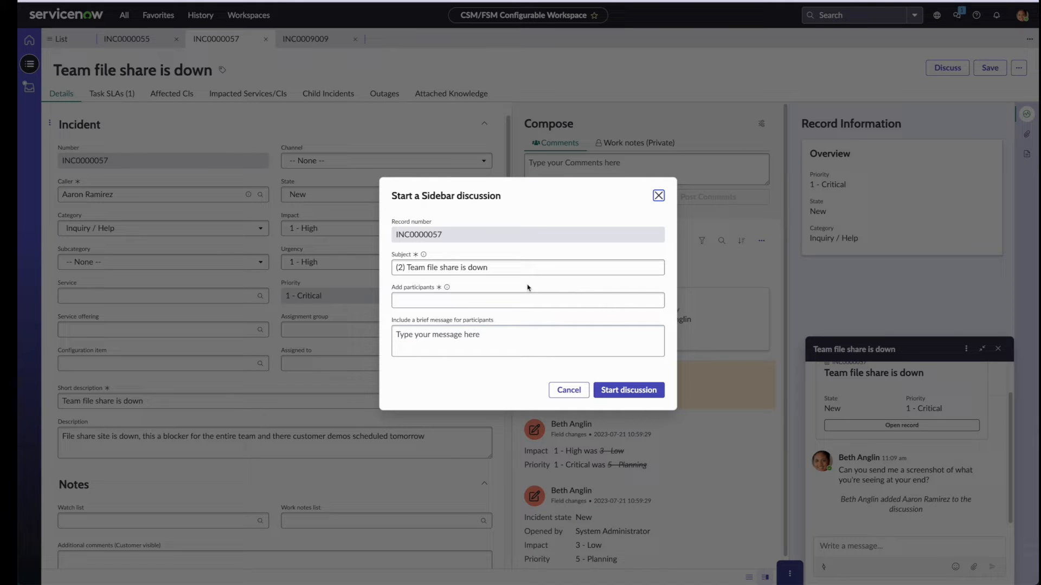
{"action": "left_click", "coordinate": [526, 300]}
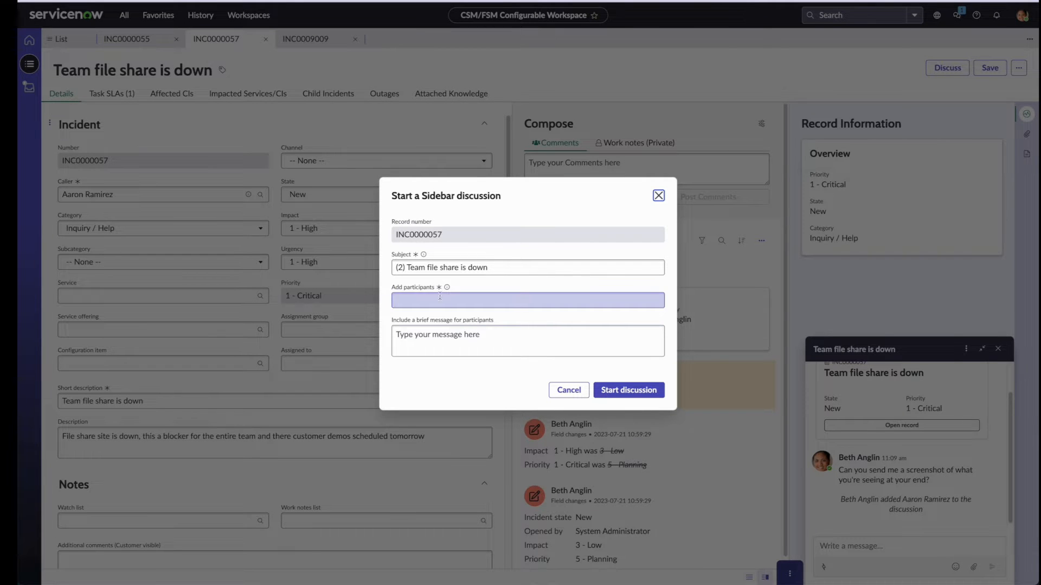
{"action": "left_click", "coordinate": [528, 266]}
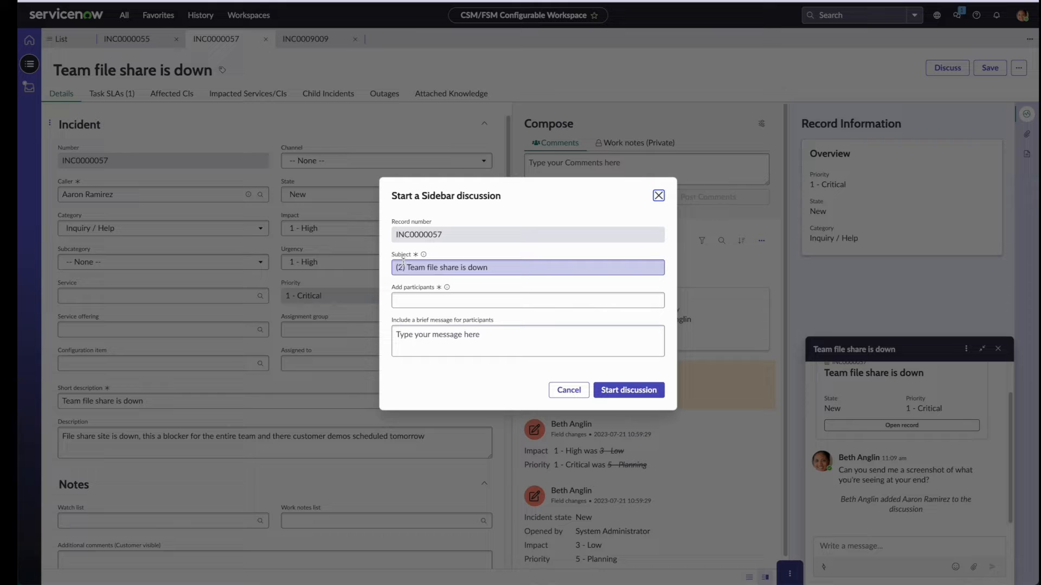
{"action": "left_click", "coordinate": [528, 267]}
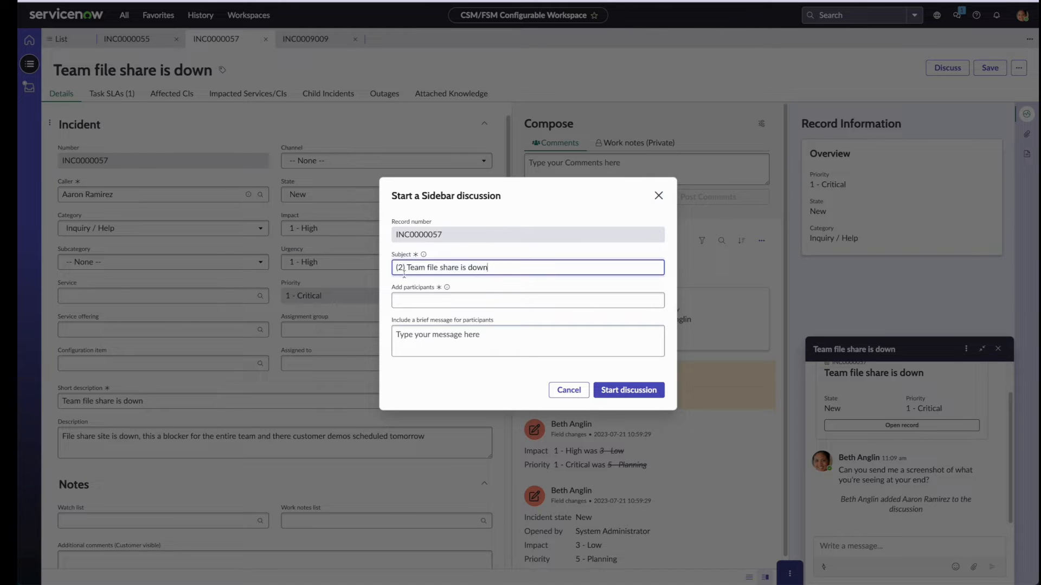
{"action": "left_click", "coordinate": [527, 300]}
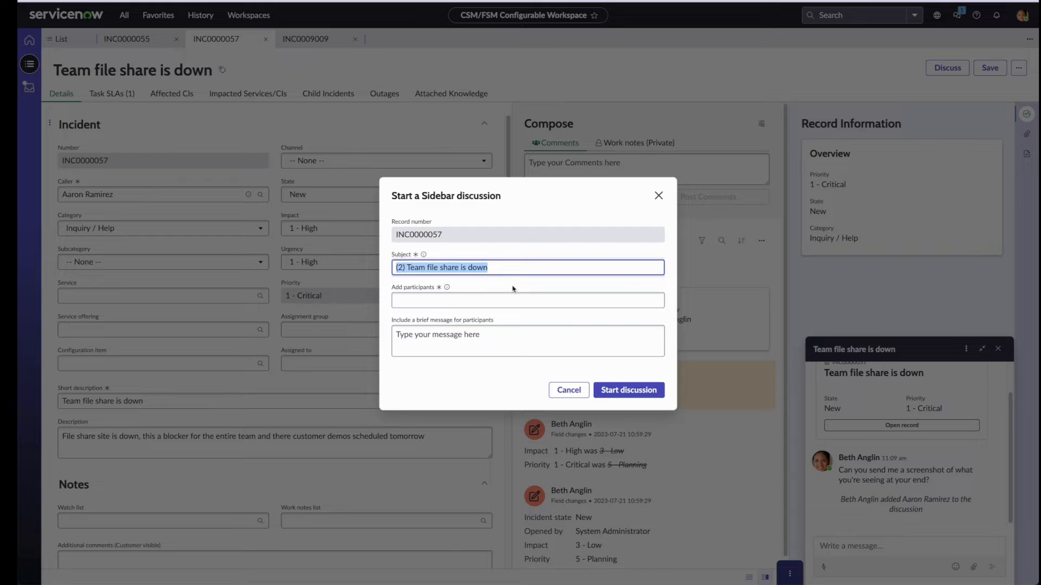
{"action": "left_click", "coordinate": [527, 300]}
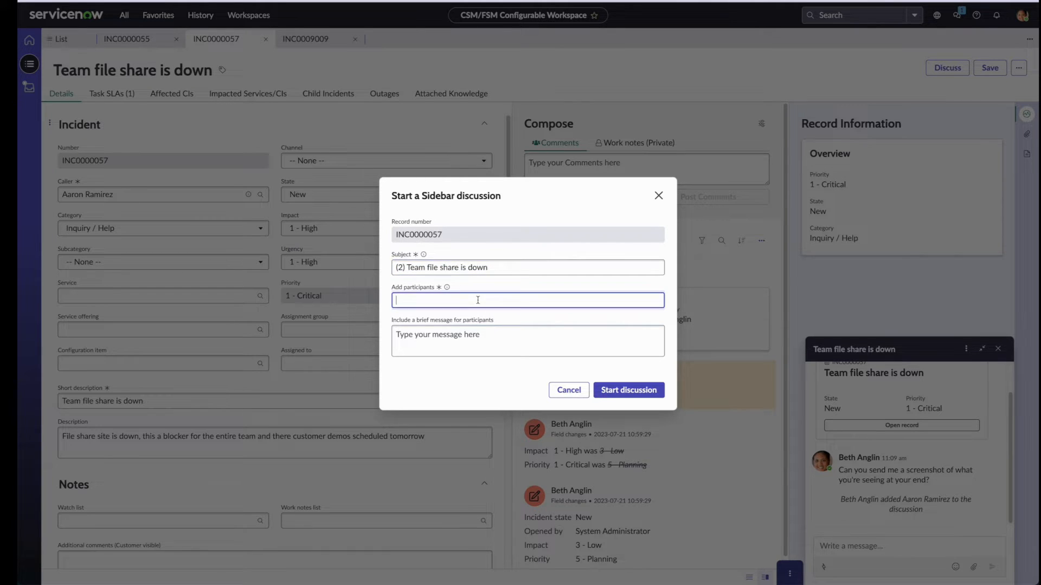
Step: Add Fred Luddy and David Loo as participants of the second discussion
{"action": "type", "text": "fred"}
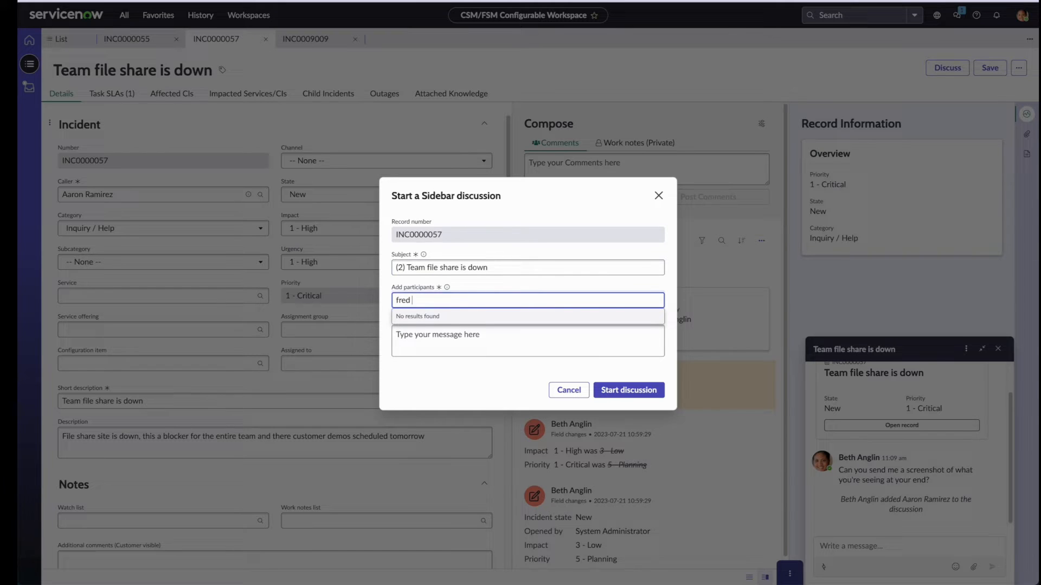
{"action": "left_click", "coordinate": [528, 301]}
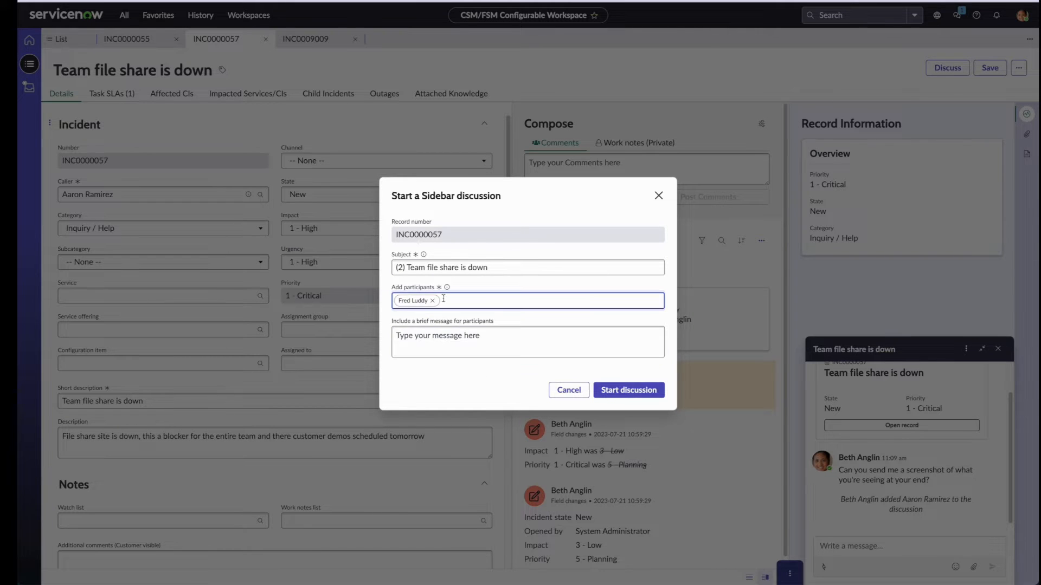
{"action": "type", "text": "david"}
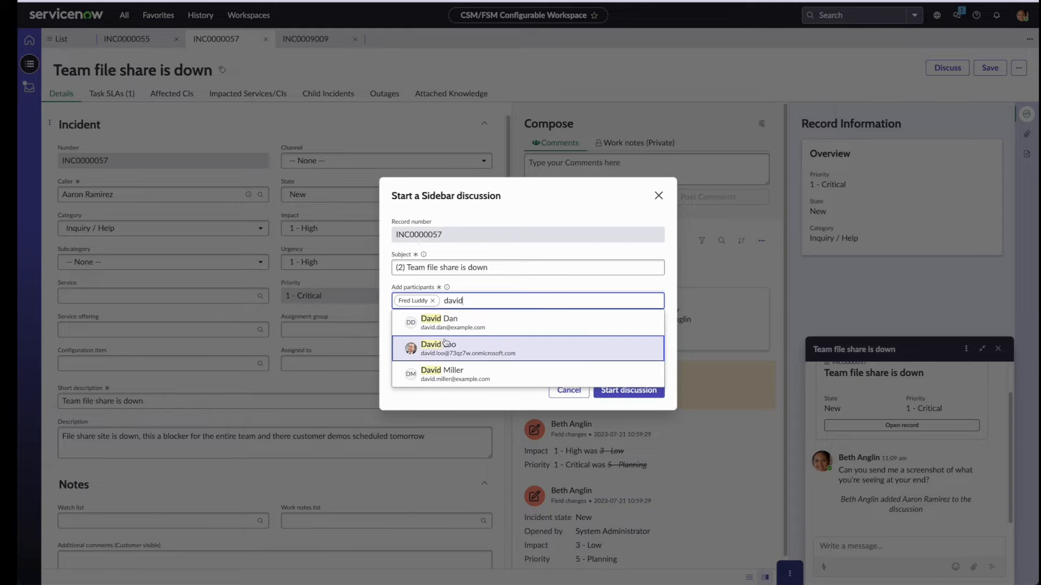
{"action": "left_click", "coordinate": [527, 348]}
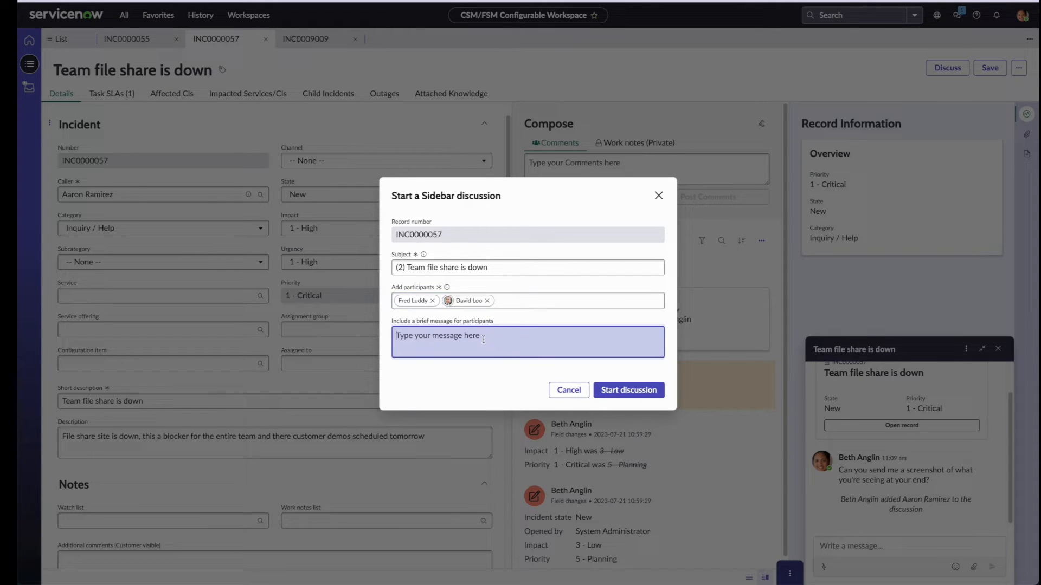
Step: Send 'Can I get some help on this issue?' and start the second discussion
{"action": "type", "text": "Can I get some help"}
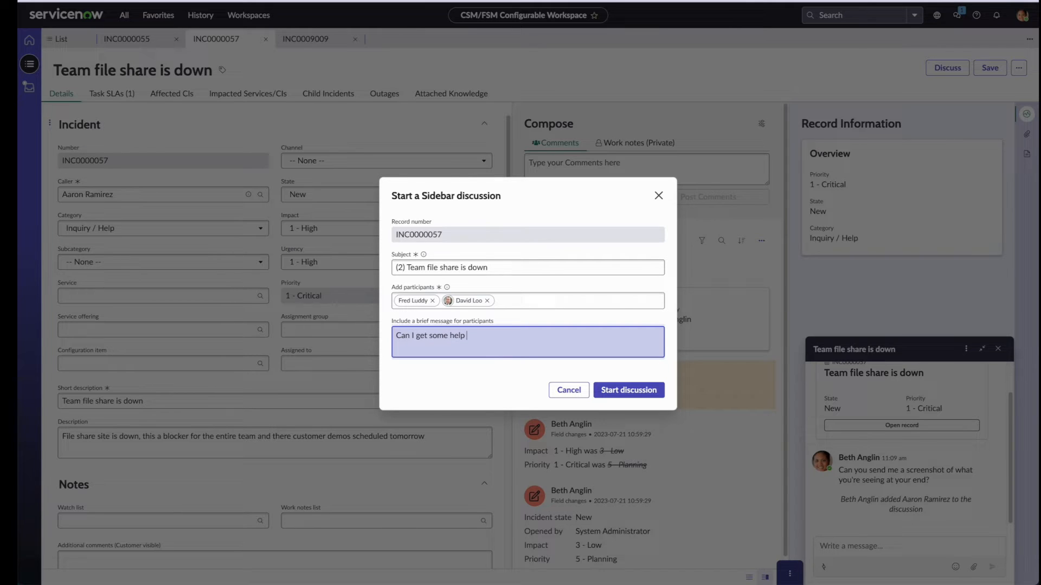
{"action": "type", "text": "on this issue?"}
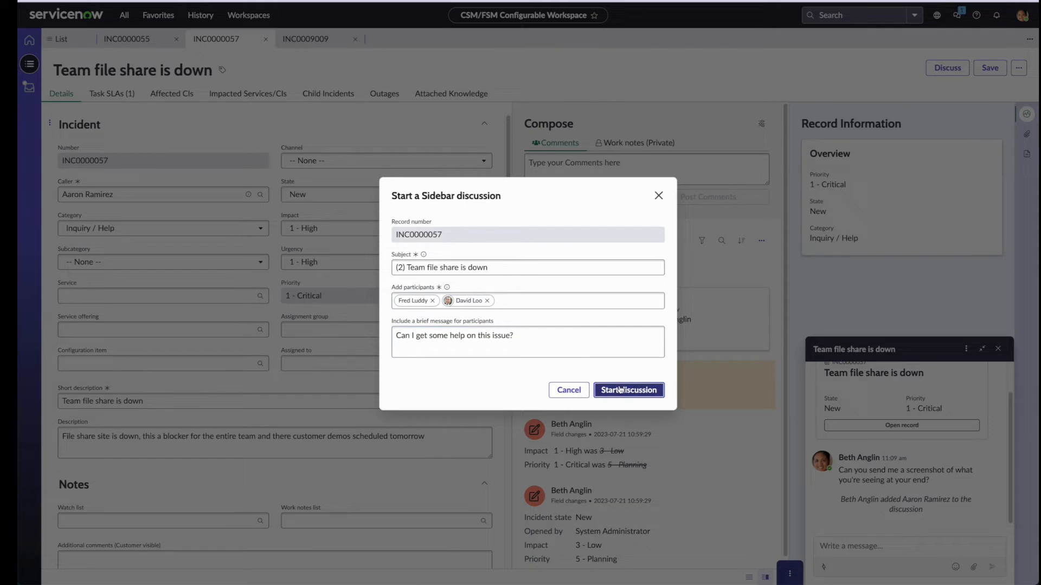
{"action": "left_click", "coordinate": [628, 389]}
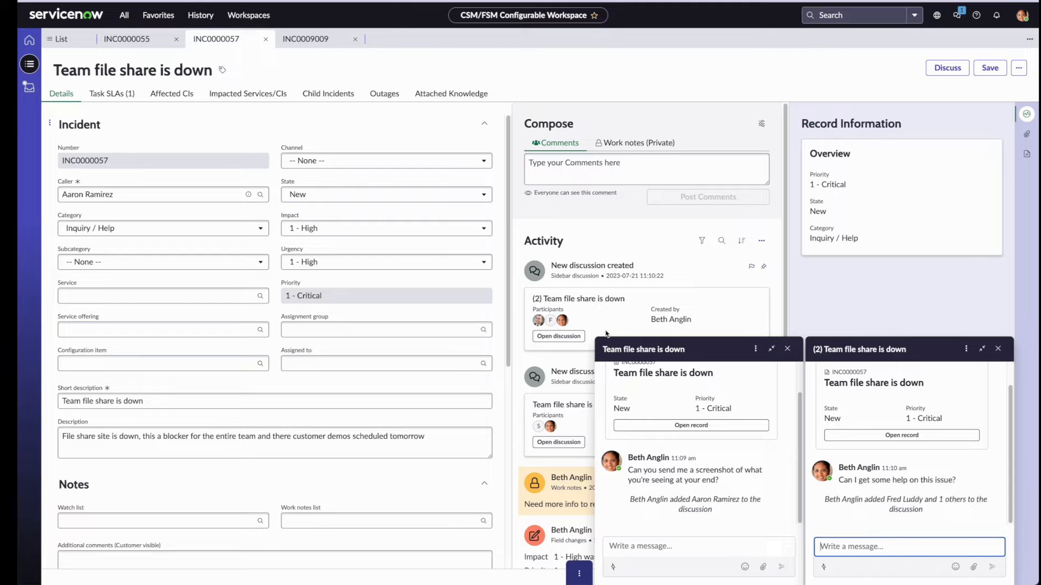
{"action": "mouse_move", "coordinate": [606, 295]}
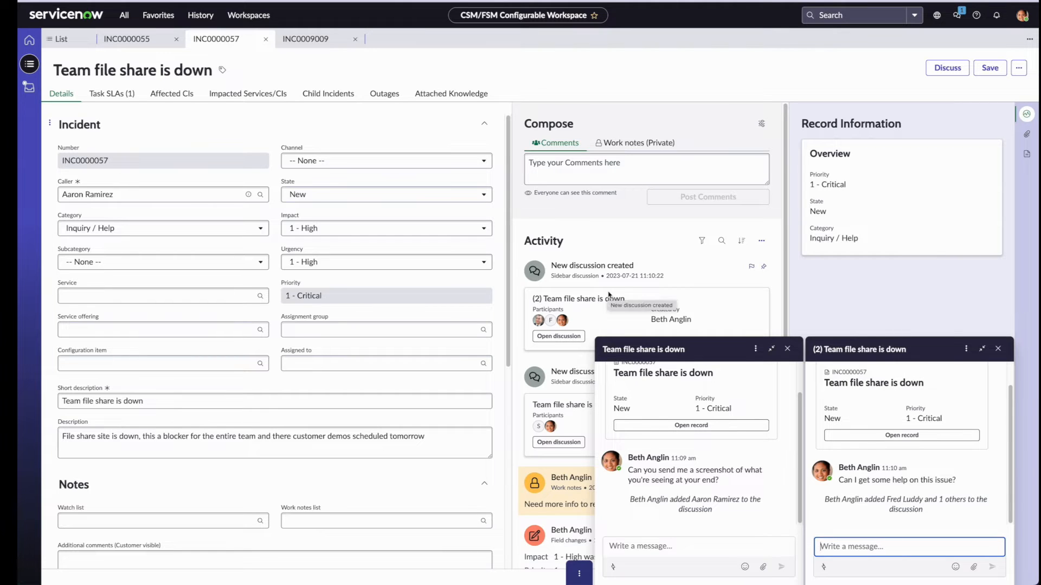
{"action": "mouse_move", "coordinate": [604, 269]}
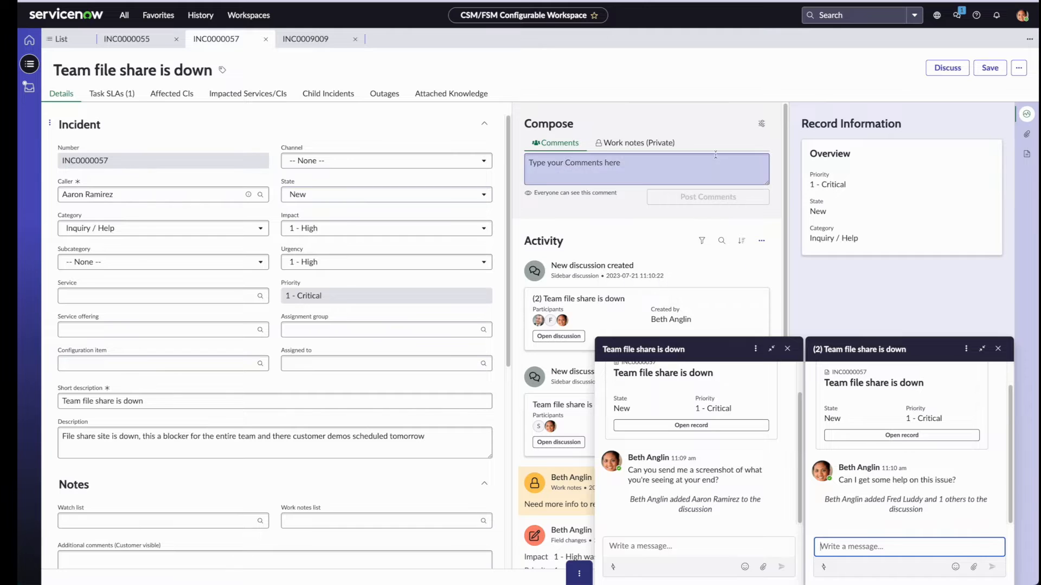
{"action": "mouse_move", "coordinate": [895, 75]}
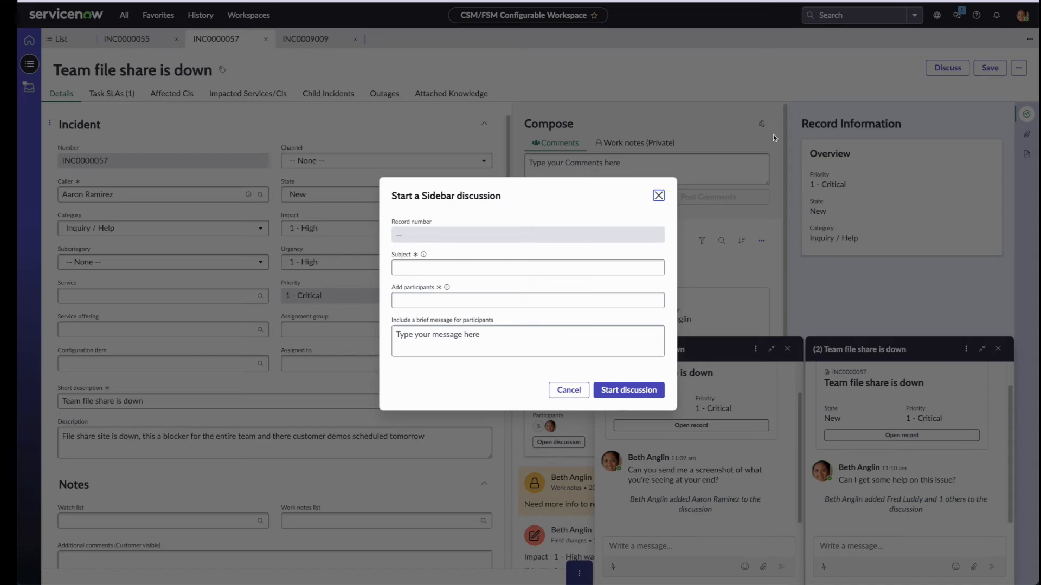
Step: Replace the prefilled subject with 'Supervisor updates'
{"action": "left_click", "coordinate": [527, 266]}
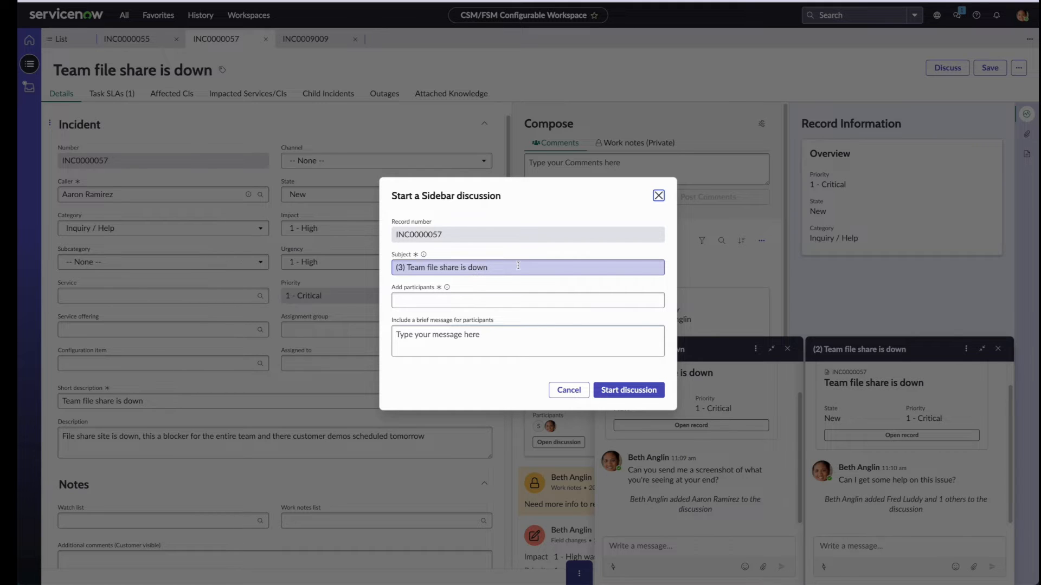
{"action": "left_click", "coordinate": [527, 301]}
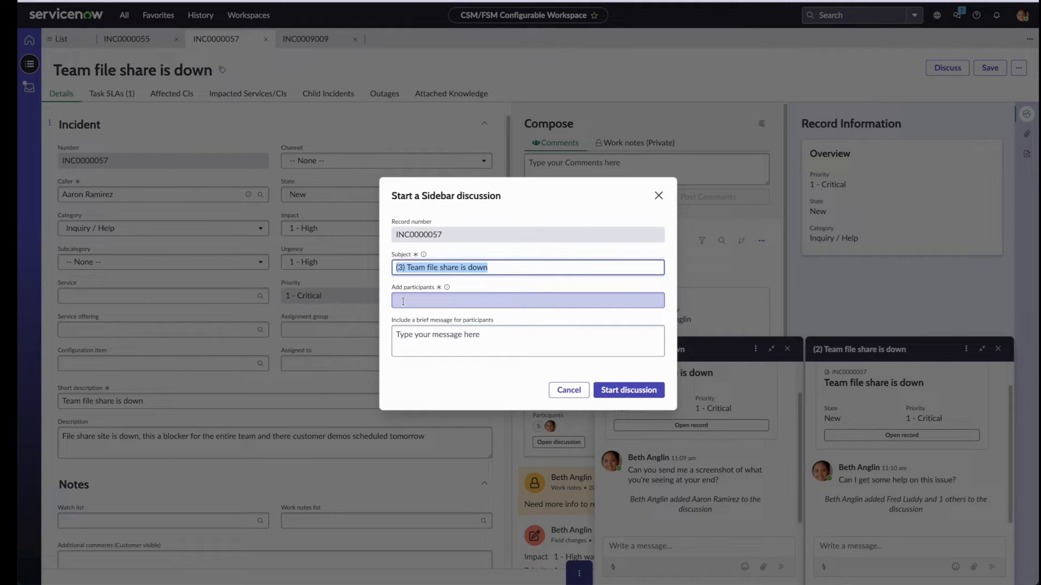
{"action": "type", "text": "Super"}
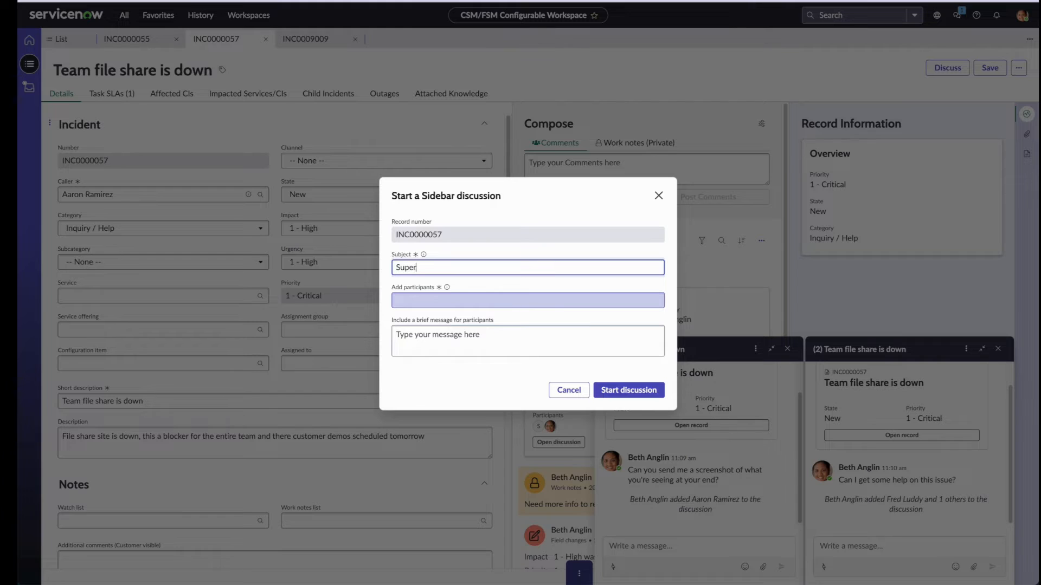
{"action": "type", "text": "rvisor updates"}
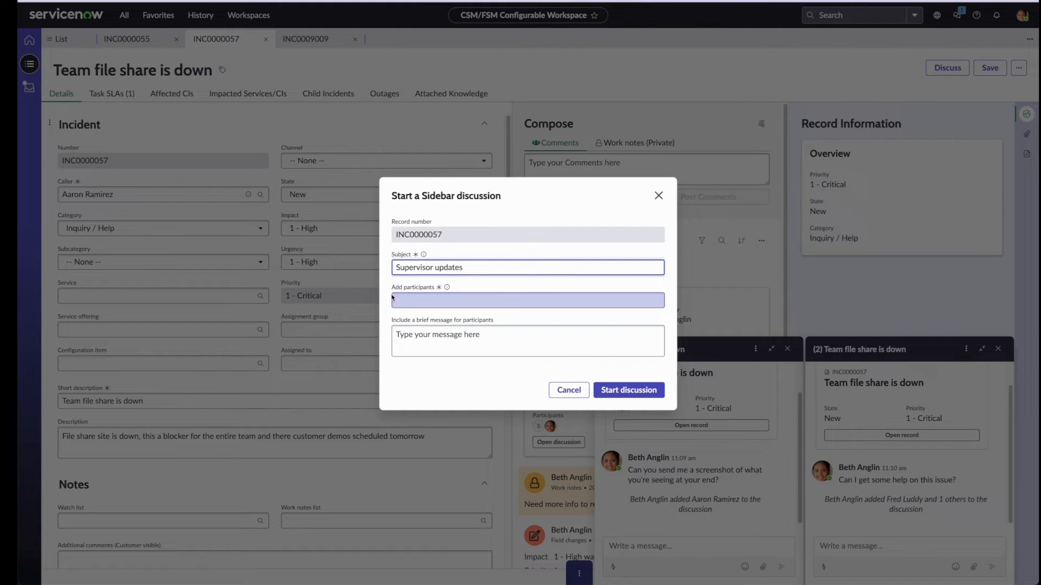
{"action": "left_click", "coordinate": [505, 267]}
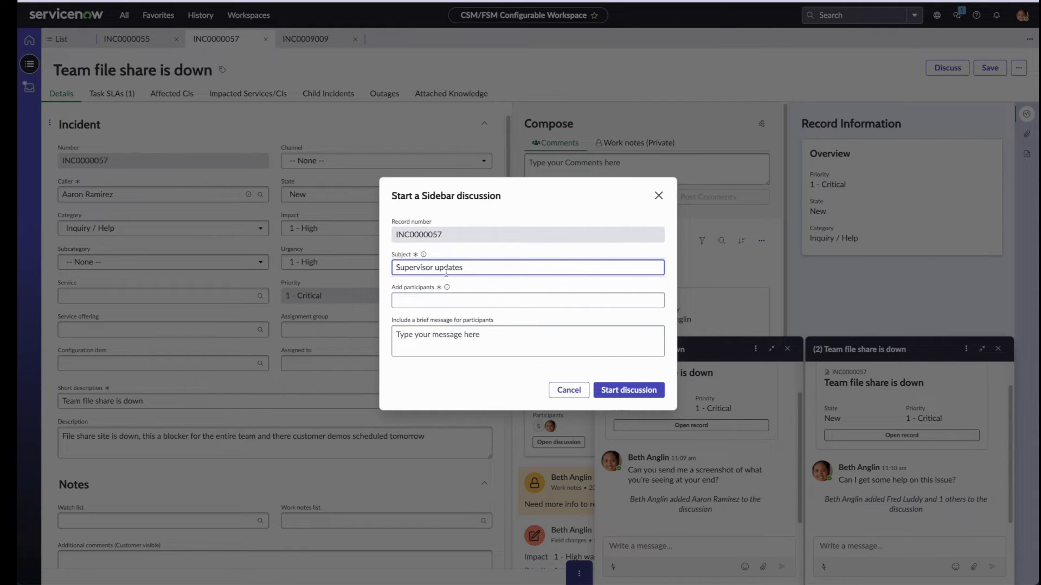
{"action": "left_click", "coordinate": [527, 300]}
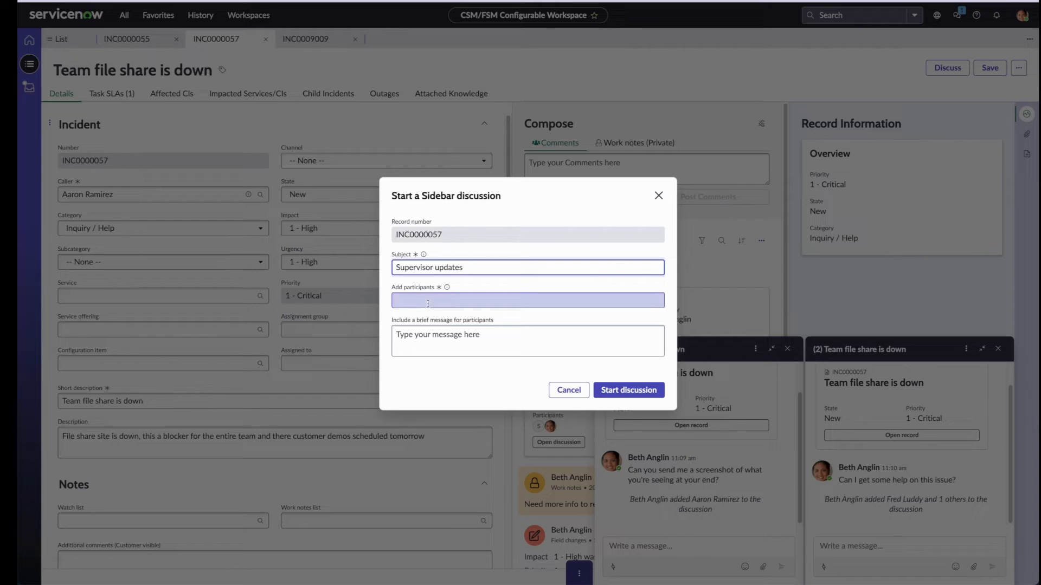
Step: Add Abel Tuter, enter 'Will provide periodic updates' and start the third discussion
{"action": "left_click", "coordinate": [527, 301]}
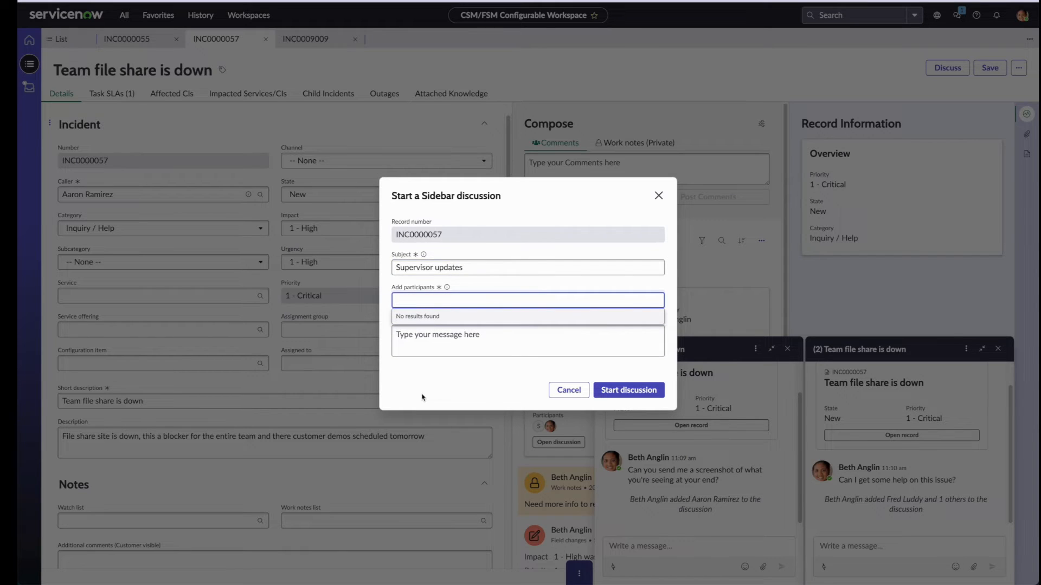
{"action": "type", "text": "abel"}
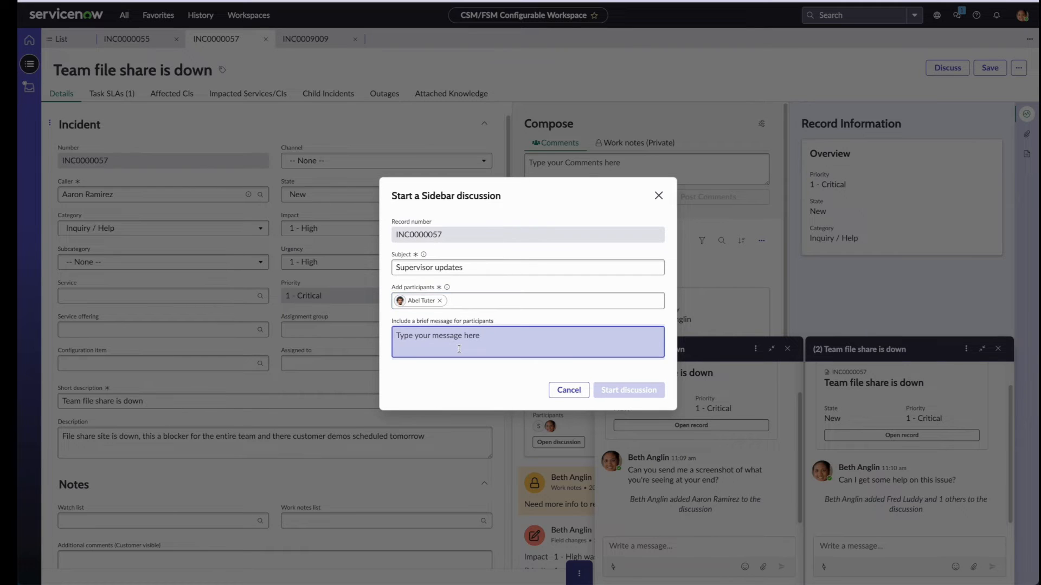
{"action": "type", "text": "Will p"}
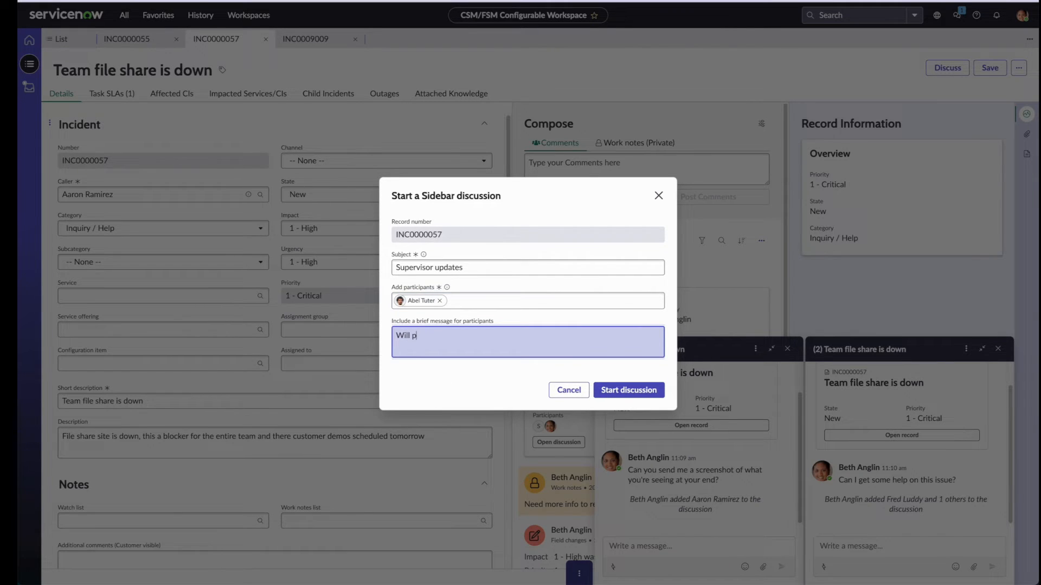
{"action": "type", "text": "rovide period"}
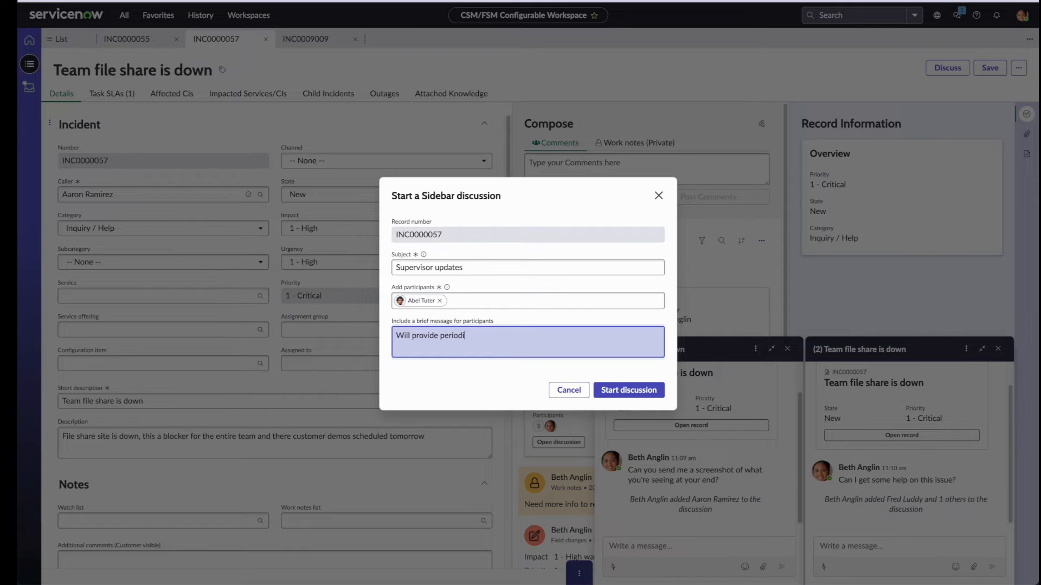
{"action": "type", "text": "ic updates"}
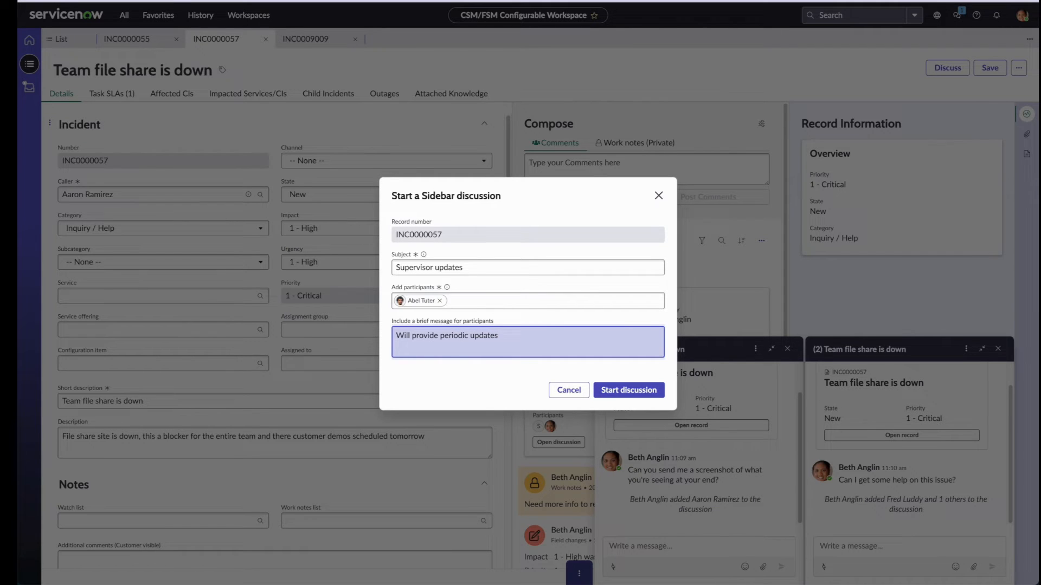
{"action": "left_click", "coordinate": [628, 390]}
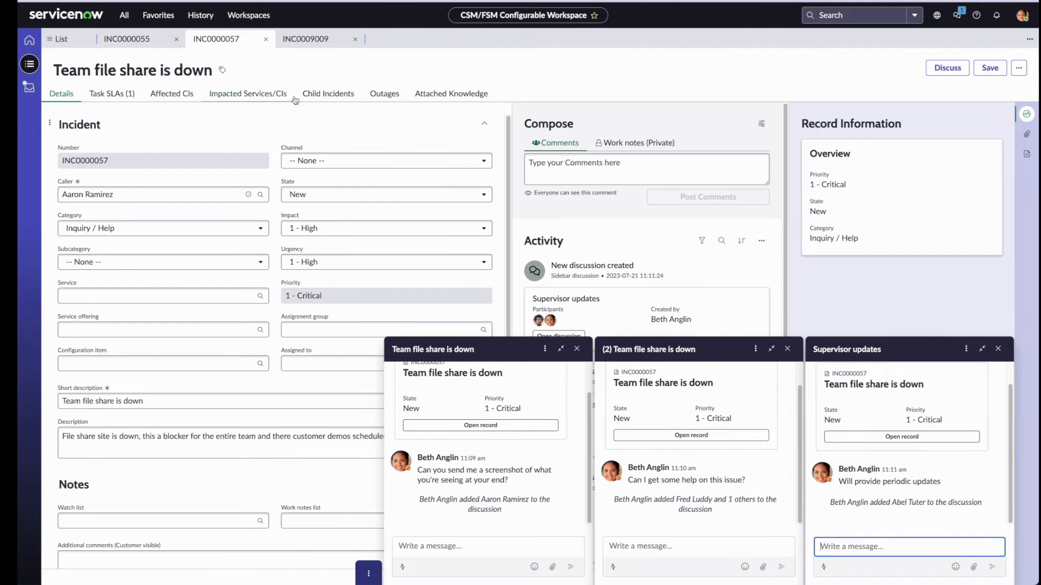
Step: Switch to INC0000055 and show the full Sidebar discussions list
{"action": "left_click", "coordinate": [126, 39]}
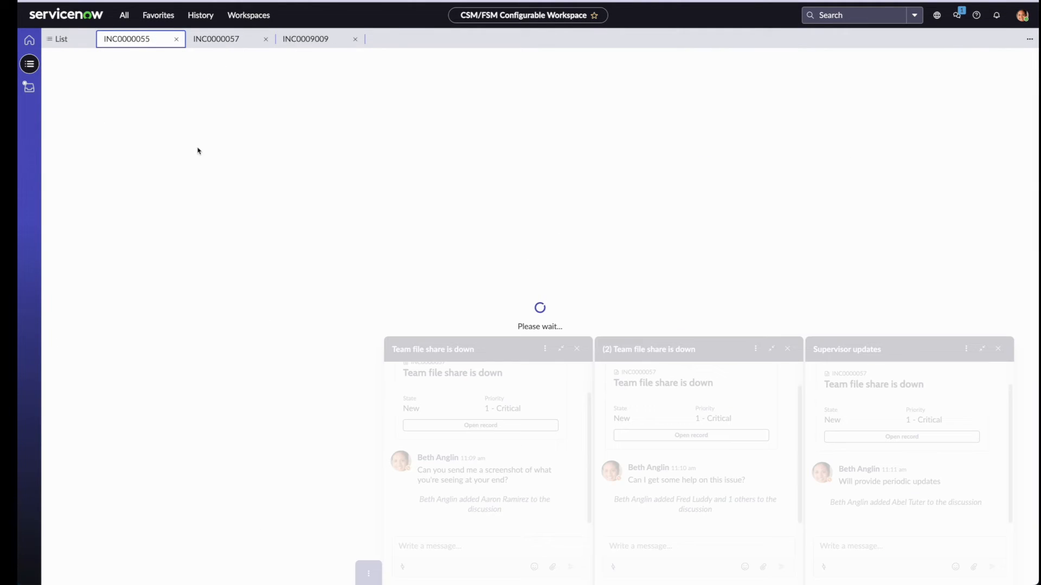
{"action": "mouse_move", "coordinate": [347, 187]}
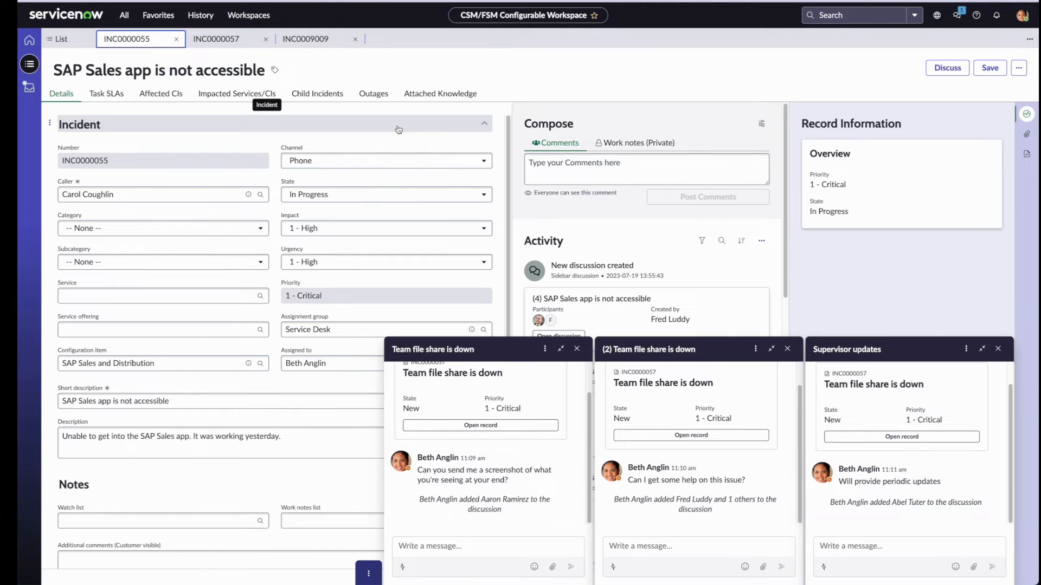
{"action": "mouse_move", "coordinate": [946, 14]}
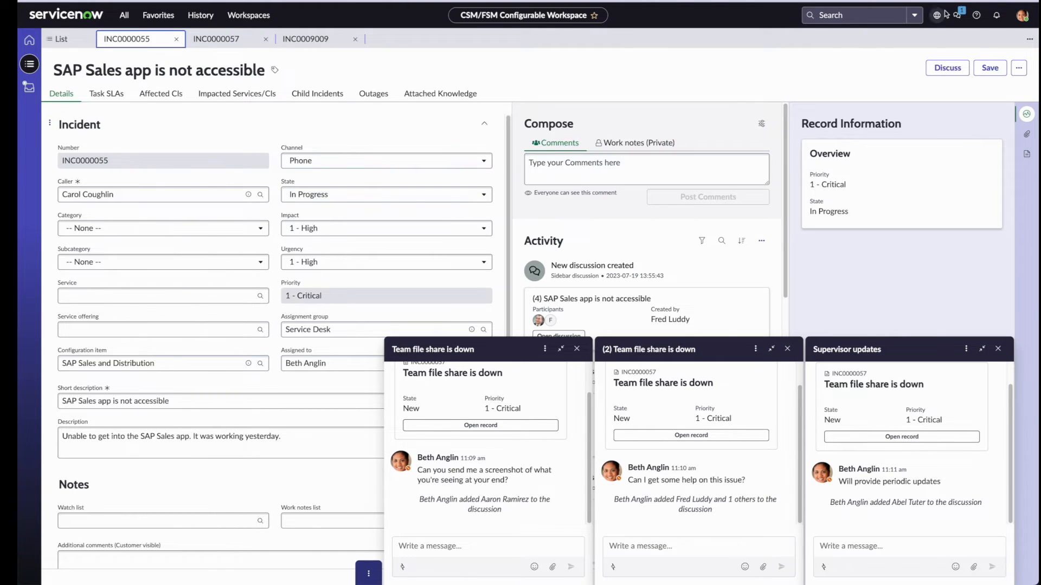
{"action": "left_click", "coordinate": [956, 14]}
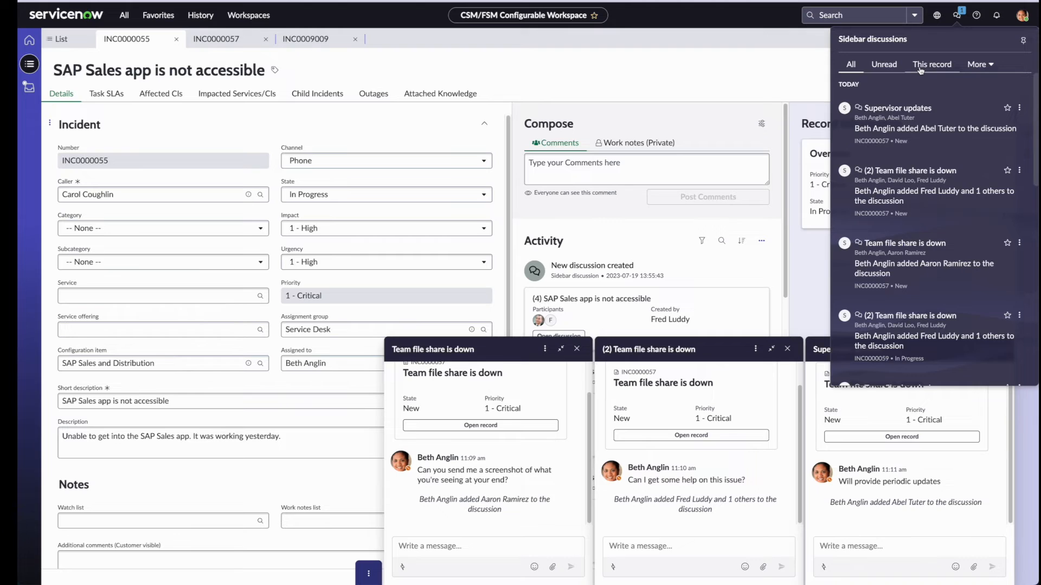
Step: Narrow discussions to this record (INC0000055) and show the ownership filter choices
{"action": "left_click", "coordinate": [932, 64]}
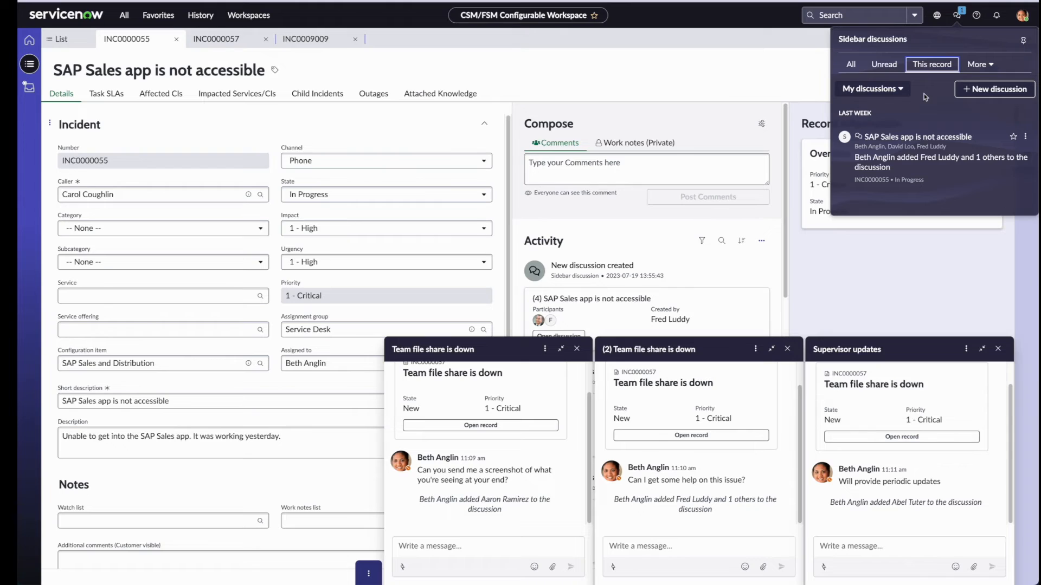
{"action": "left_click", "coordinate": [980, 63]}
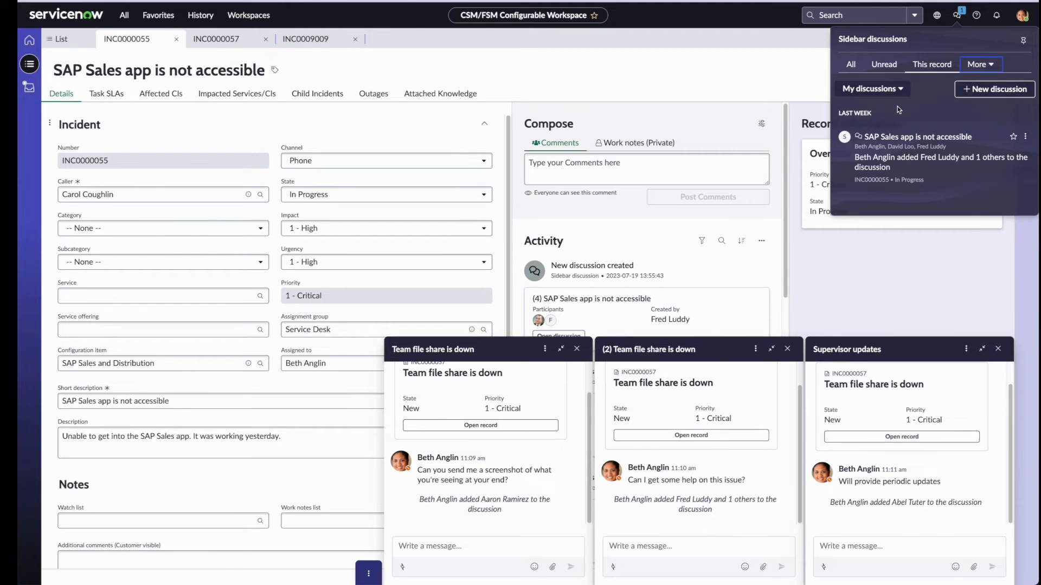
{"action": "mouse_move", "coordinate": [872, 88]}
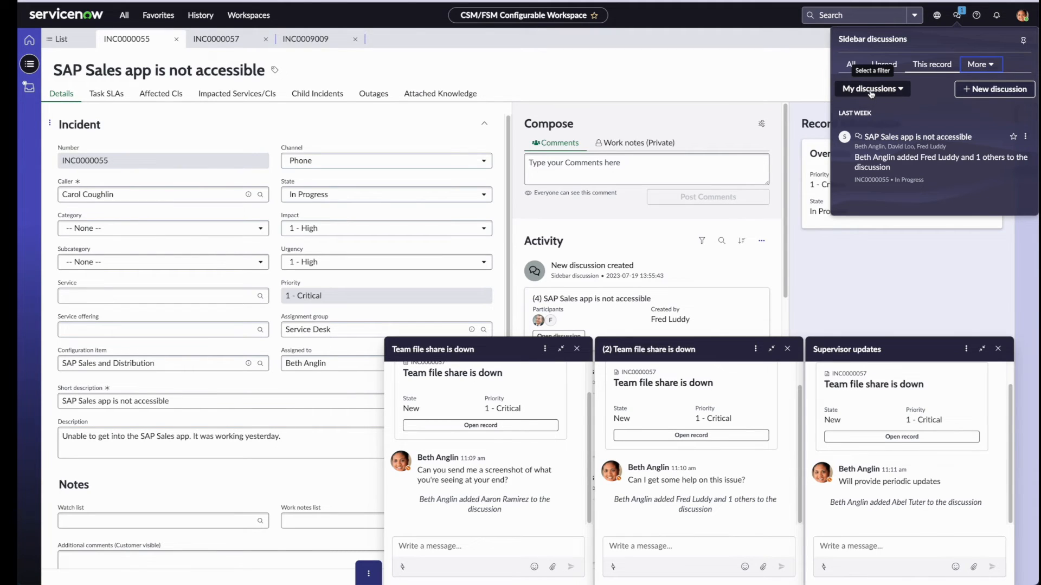
{"action": "mouse_move", "coordinate": [870, 88]}
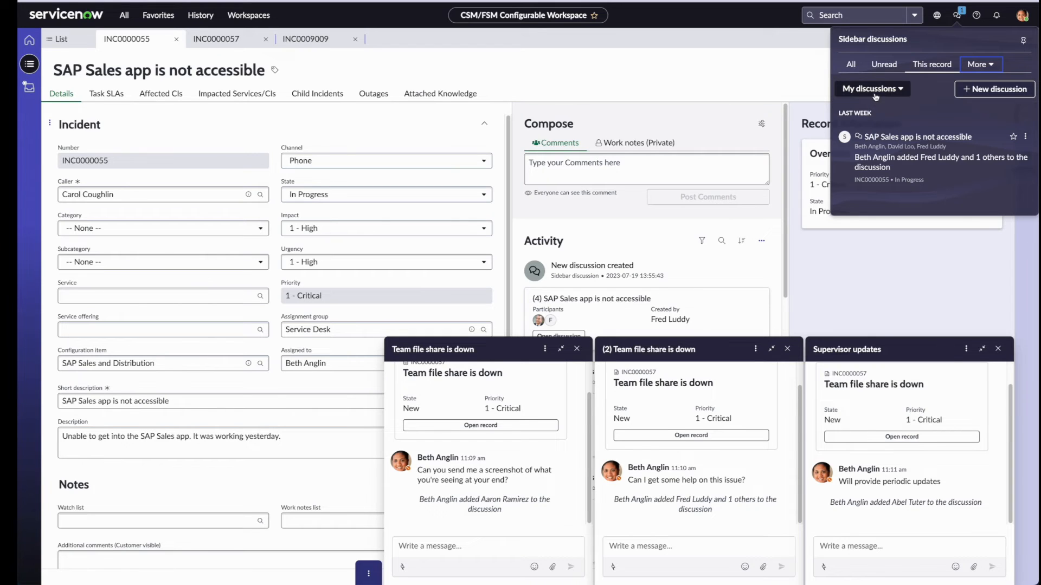
{"action": "left_click", "coordinate": [871, 88]}
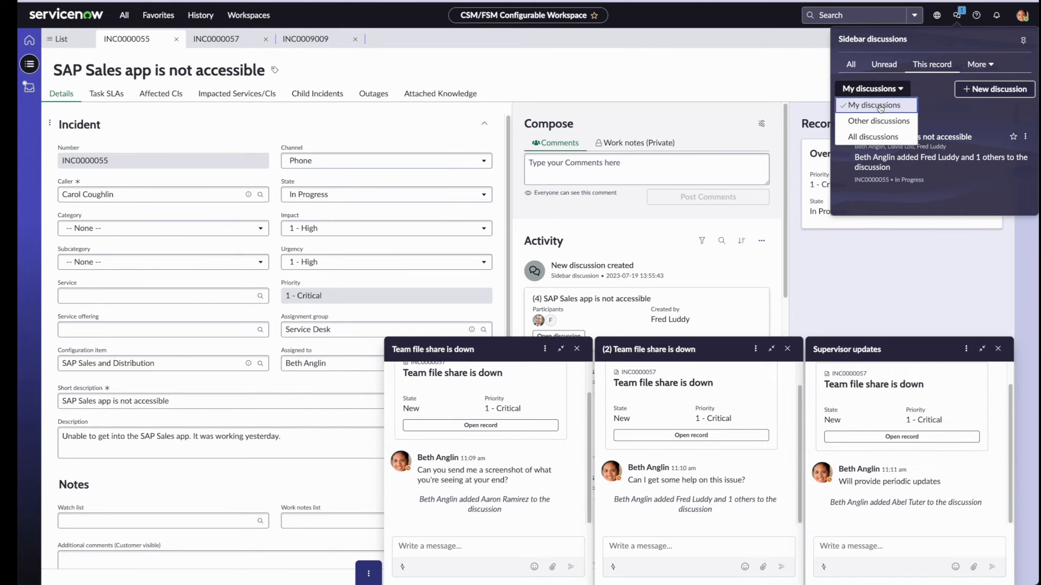
Step: Switch the filter from My discussions through Other discussions to All discussions
{"action": "left_click", "coordinate": [871, 88]}
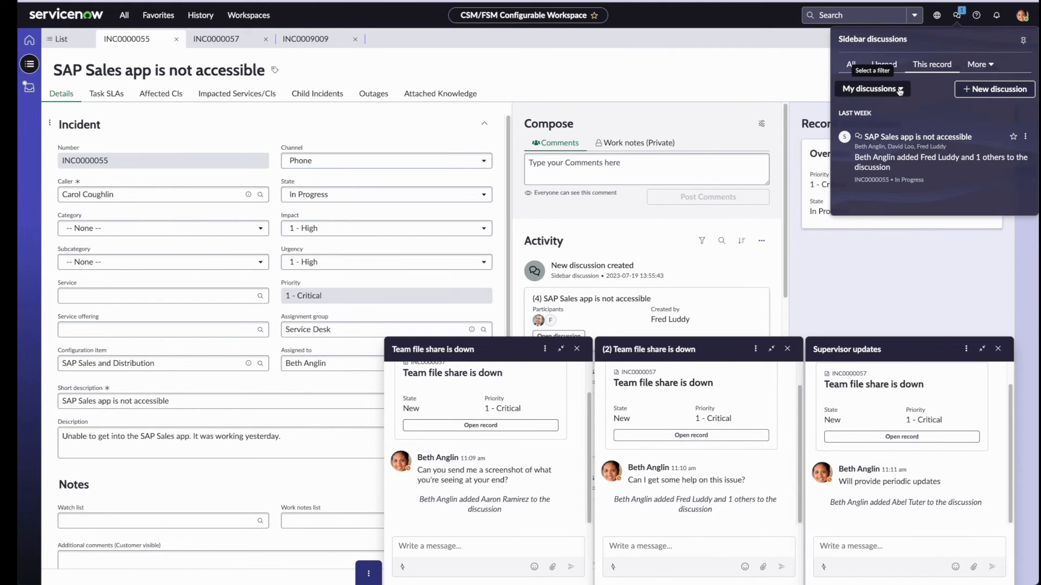
{"action": "left_click", "coordinate": [872, 88]}
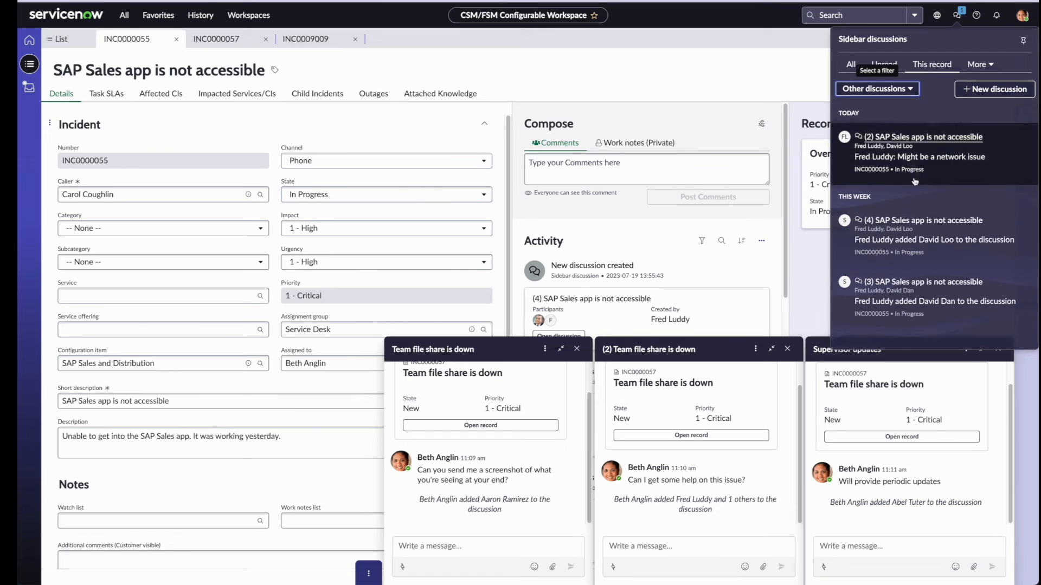
{"action": "mouse_move", "coordinate": [938, 198]}
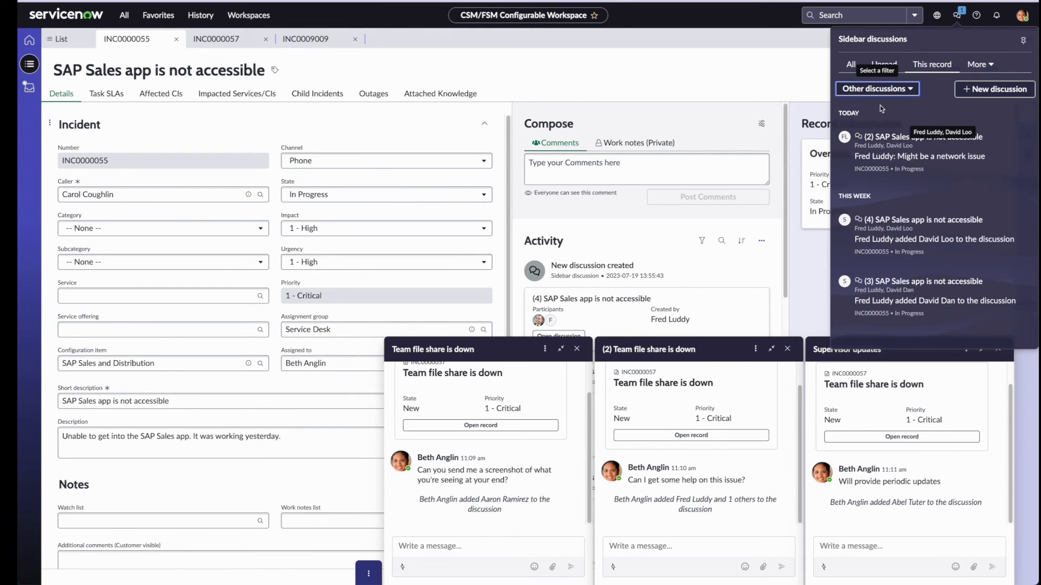
{"action": "left_click", "coordinate": [874, 88]}
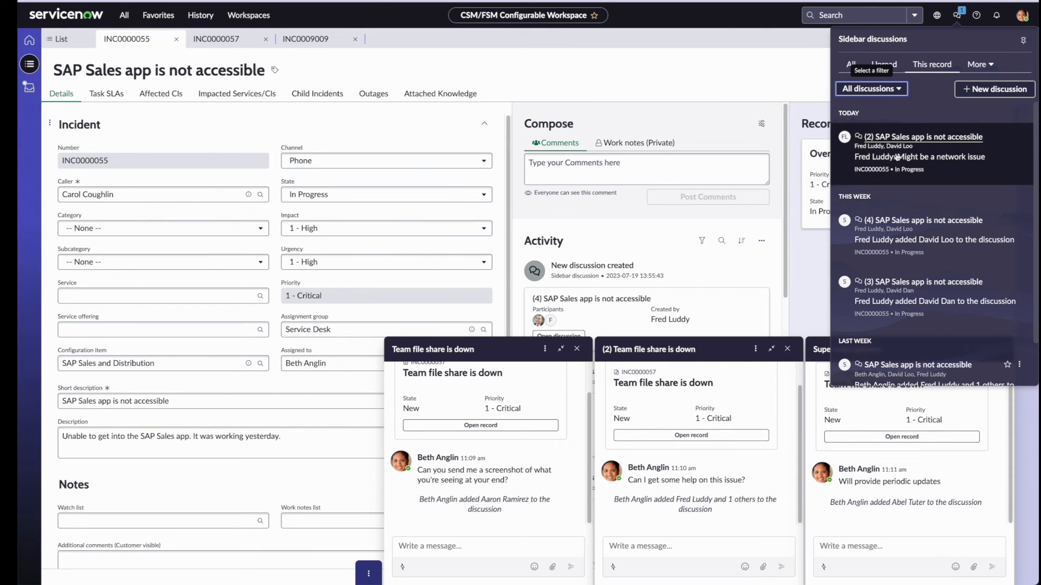
{"action": "mouse_move", "coordinate": [917, 167]}
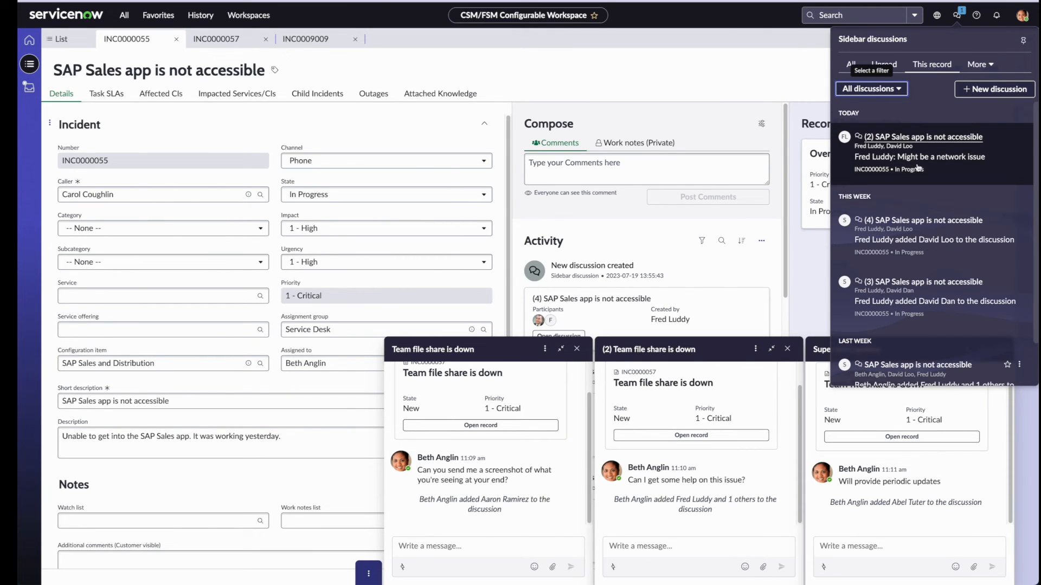
{"action": "mouse_move", "coordinate": [935, 98]}
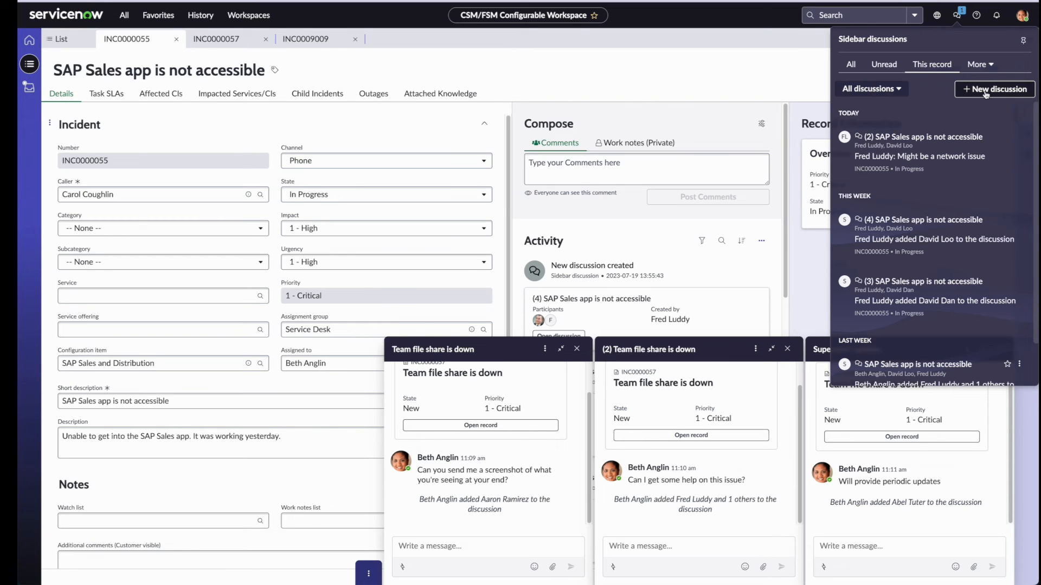
Step: Start a fifth discussion form '(5) SAP Sales app is not accessible', then dismiss it
{"action": "left_click", "coordinate": [994, 88]}
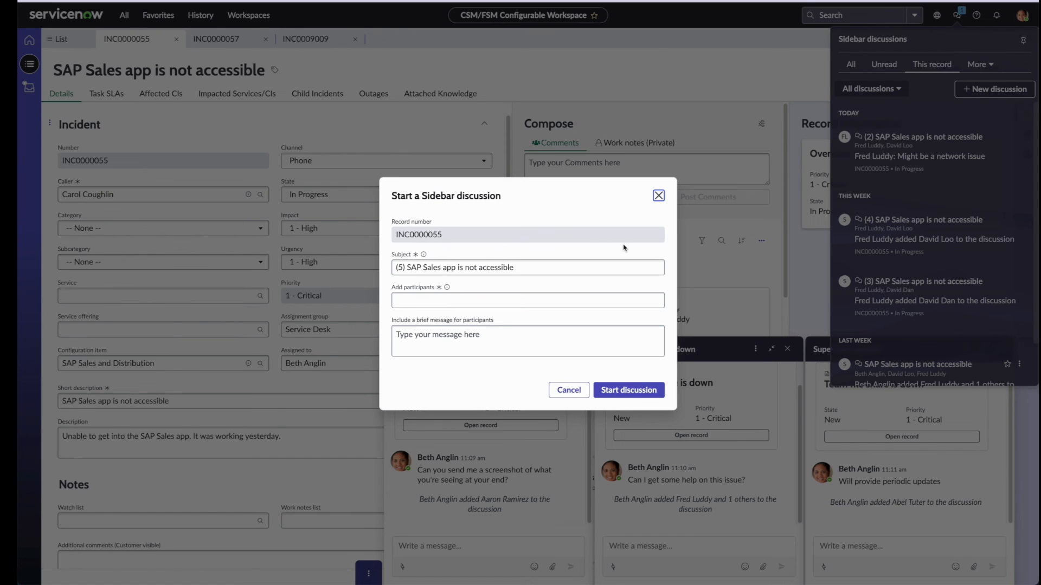
{"action": "mouse_move", "coordinate": [658, 195]}
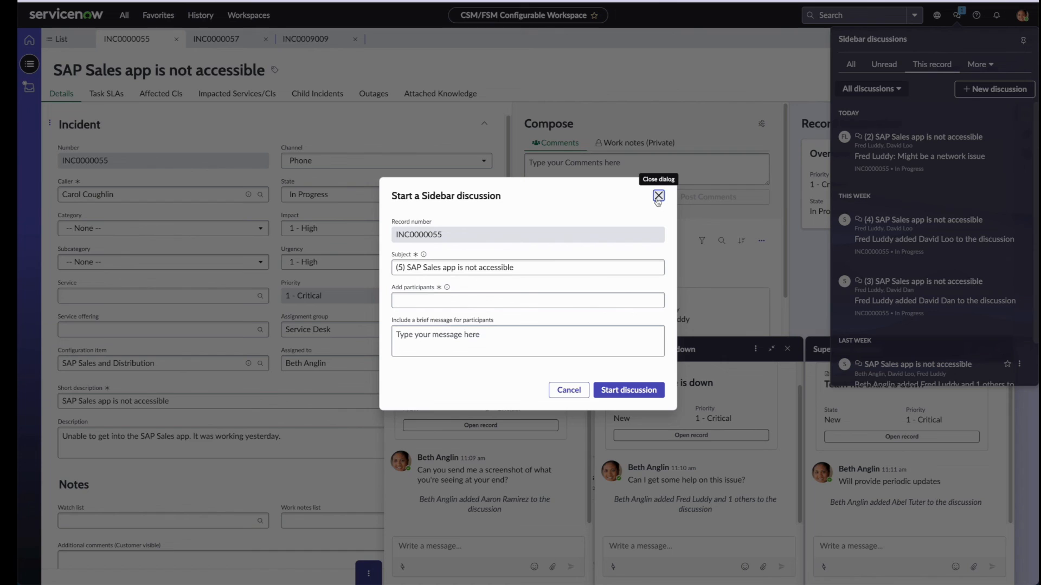
{"action": "left_click", "coordinate": [658, 195]}
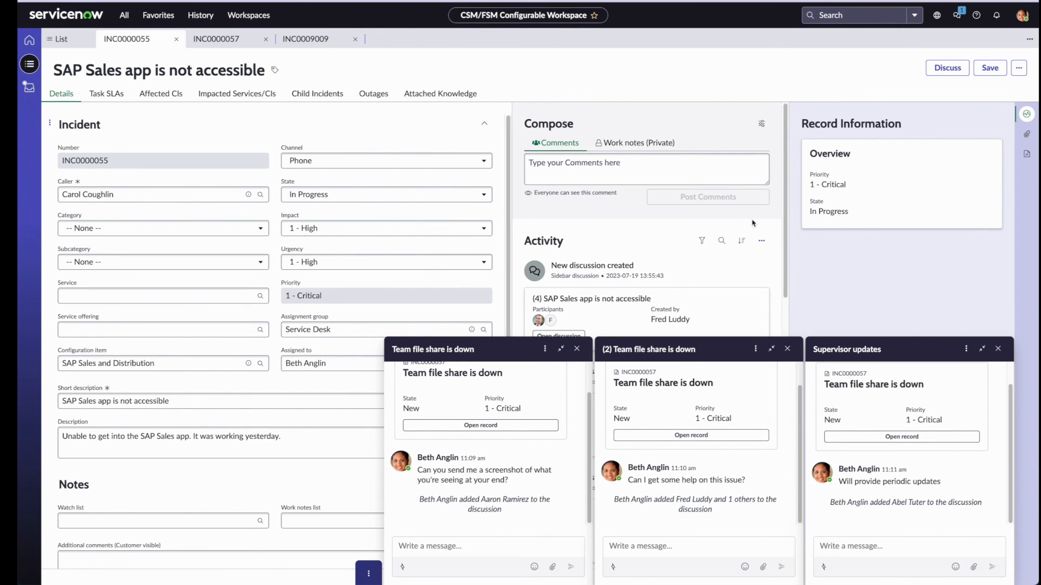
{"action": "mouse_move", "coordinate": [888, 131]}
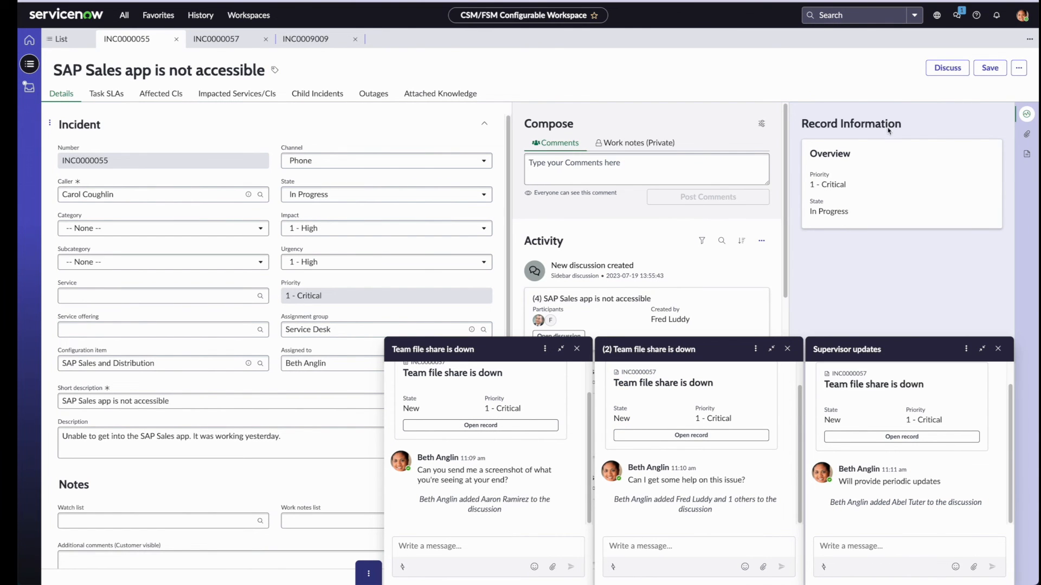
{"action": "mouse_move", "coordinate": [856, 90]}
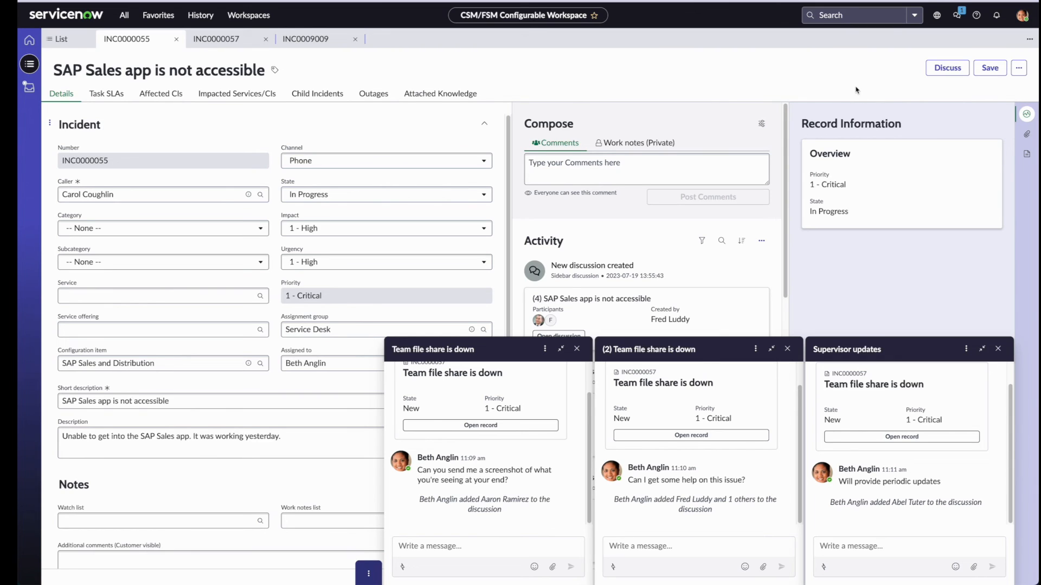
{"action": "mouse_move", "coordinate": [440, 93]}
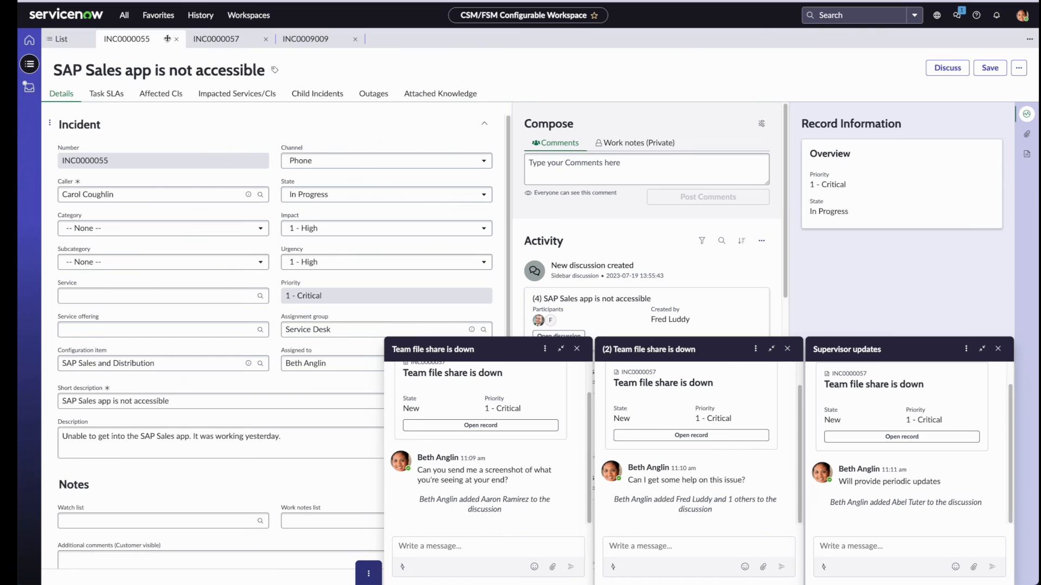
Step: Switch to the All incidents list, where This record reports no record selected
{"action": "left_click", "coordinate": [61, 39]}
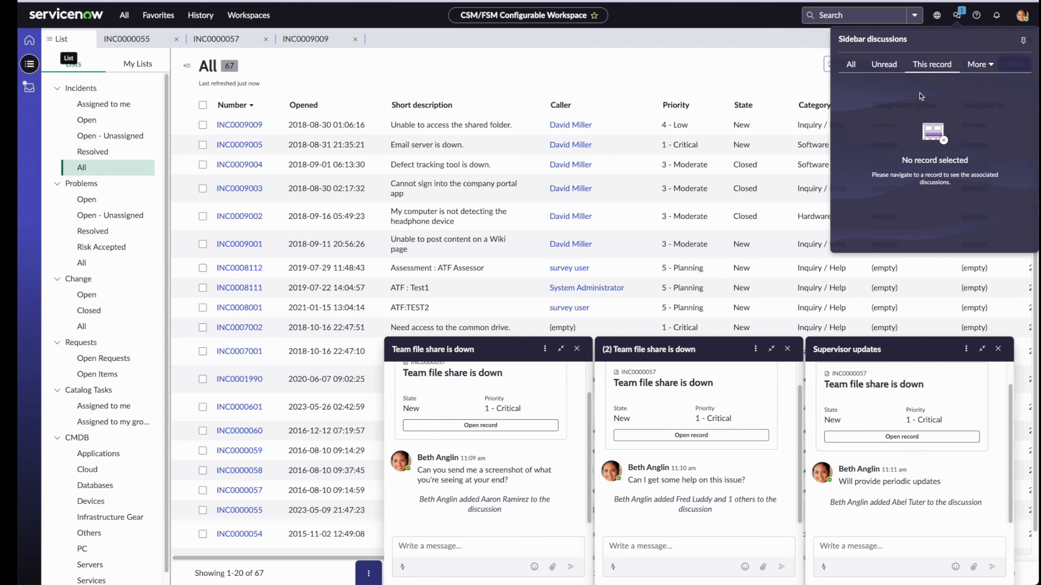
{"action": "mouse_move", "coordinate": [937, 124]}
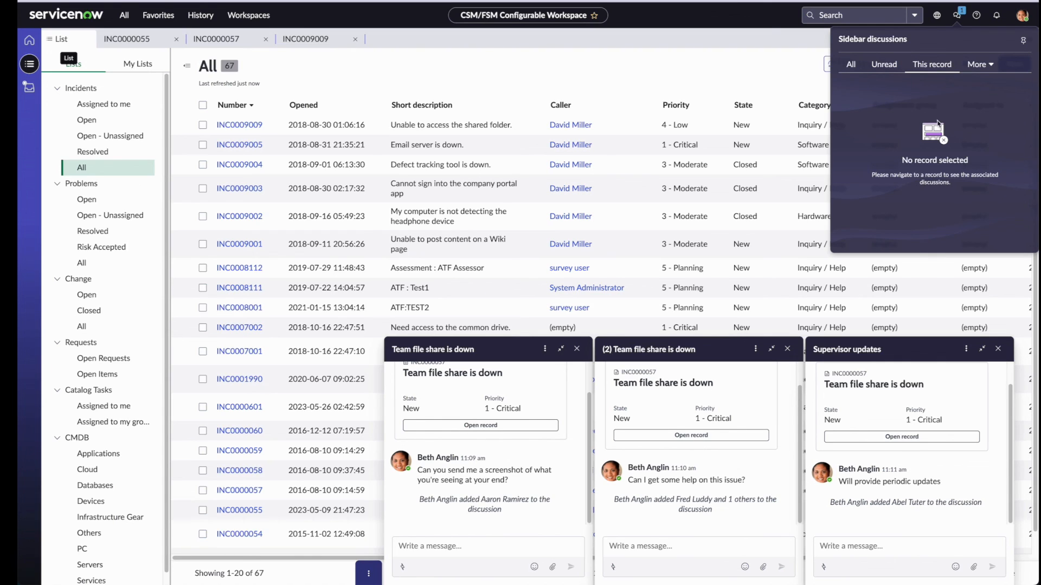
{"action": "mouse_move", "coordinate": [906, 181]}
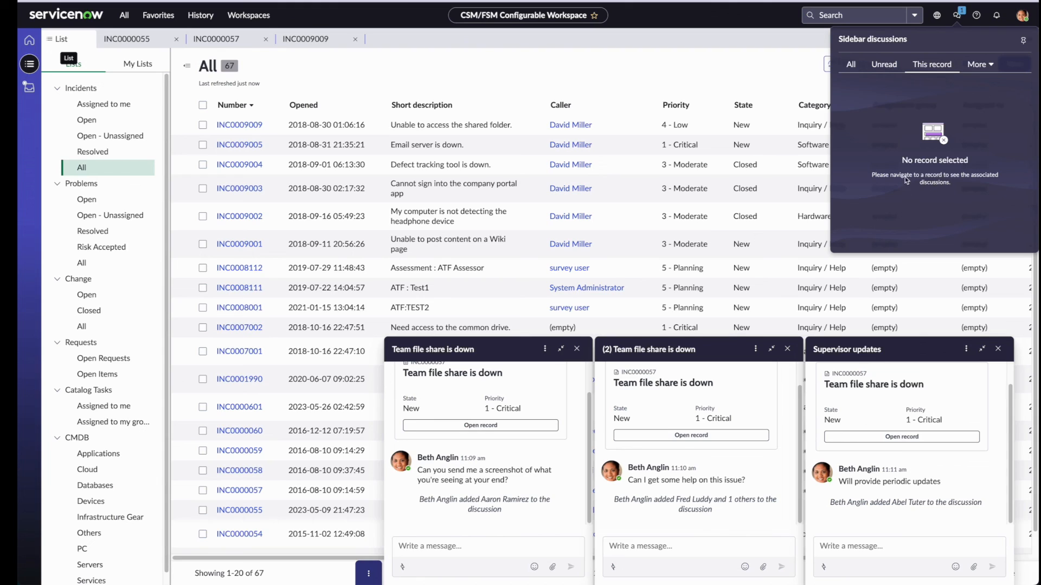
{"action": "mouse_move", "coordinate": [956, 187]}
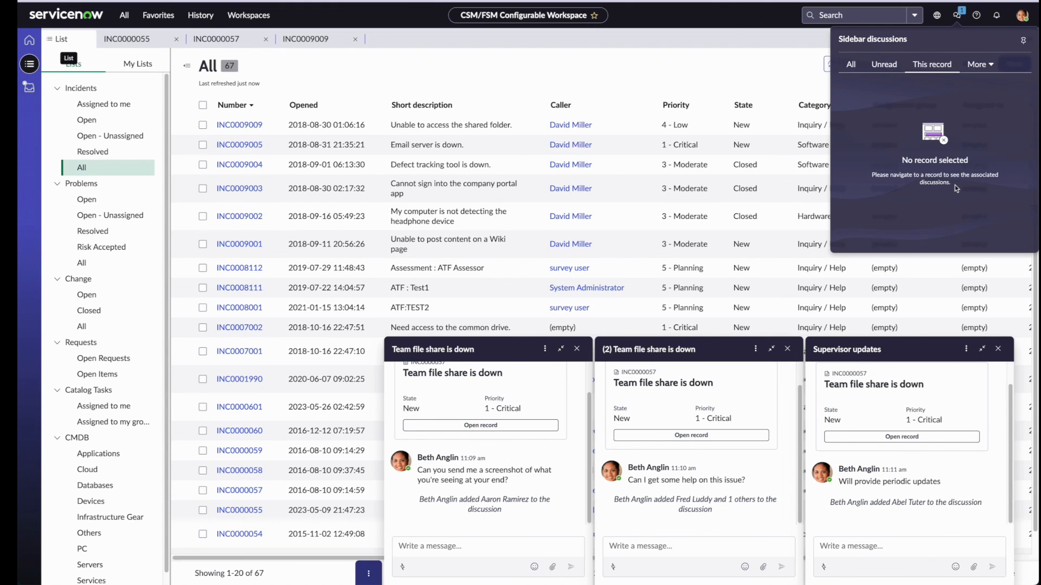
{"action": "mouse_move", "coordinate": [953, 193]}
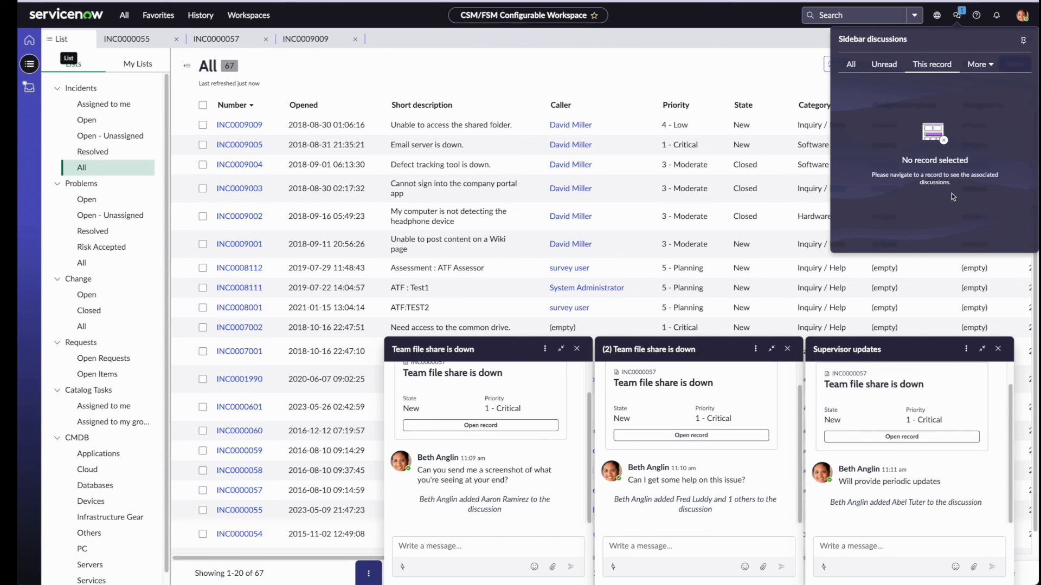